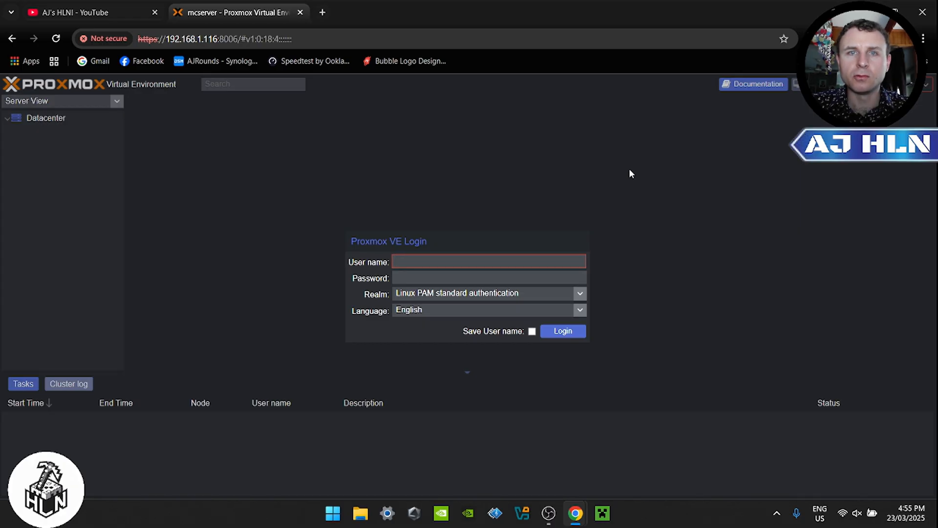
- Log in to Proxmox VE as root with the password, using the Linux PAM realm
{"action": "left_click", "coordinate": [488, 261]}
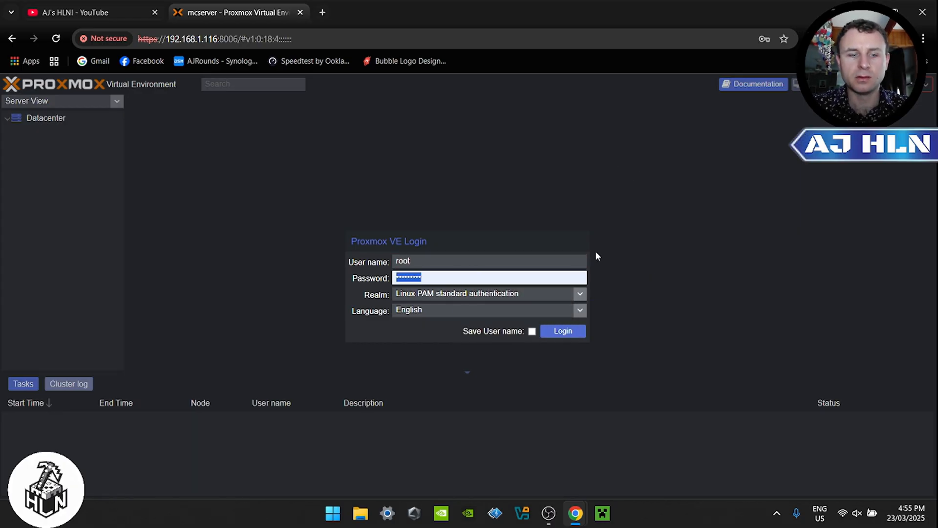
{"action": "left_click", "coordinate": [562, 331]}
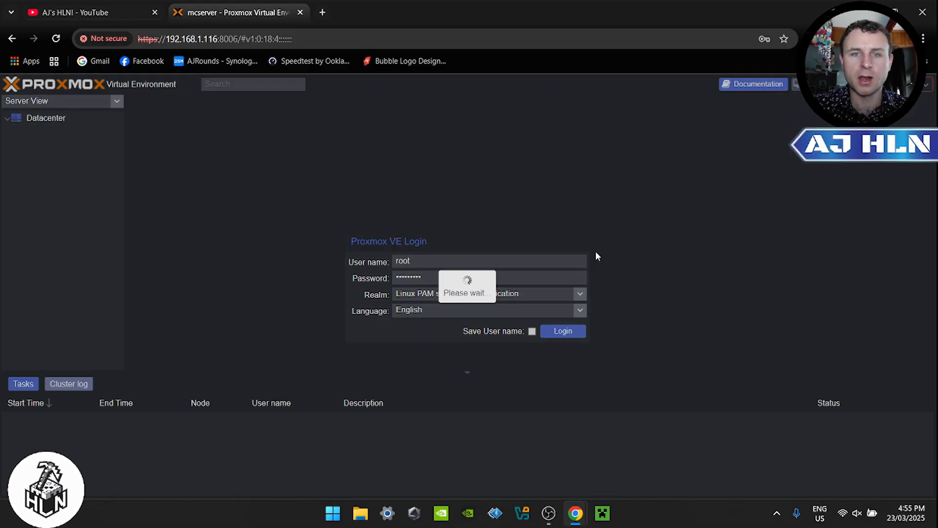
{"action": "left_click", "coordinate": [561, 331]}
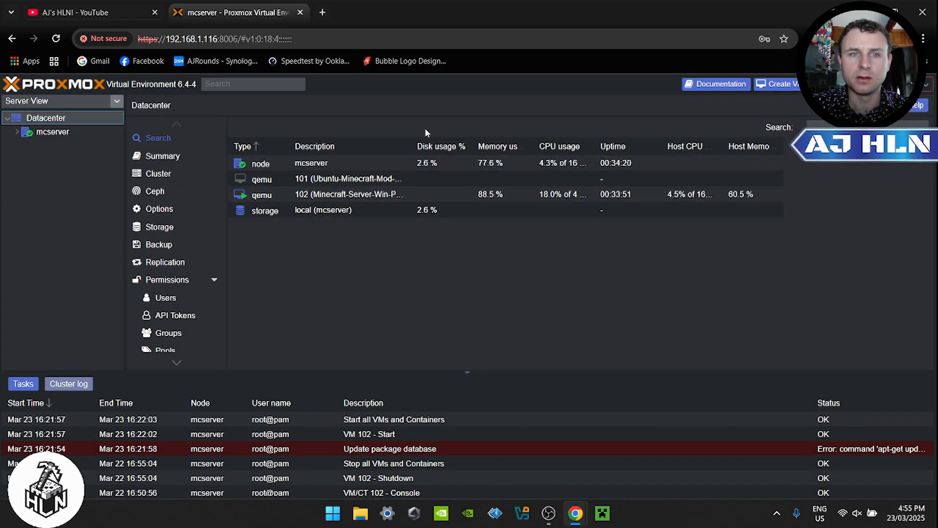
{"action": "mouse_move", "coordinate": [367, 125]}
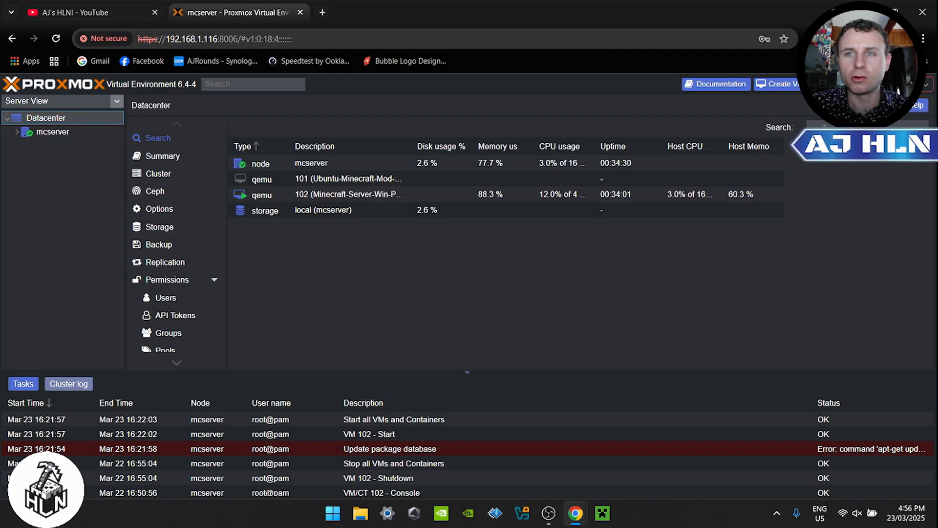
- Start a new VM, name it 'Jellyfin' (ID 100), and advance to the OS settings
{"action": "left_click", "coordinate": [777, 83]}
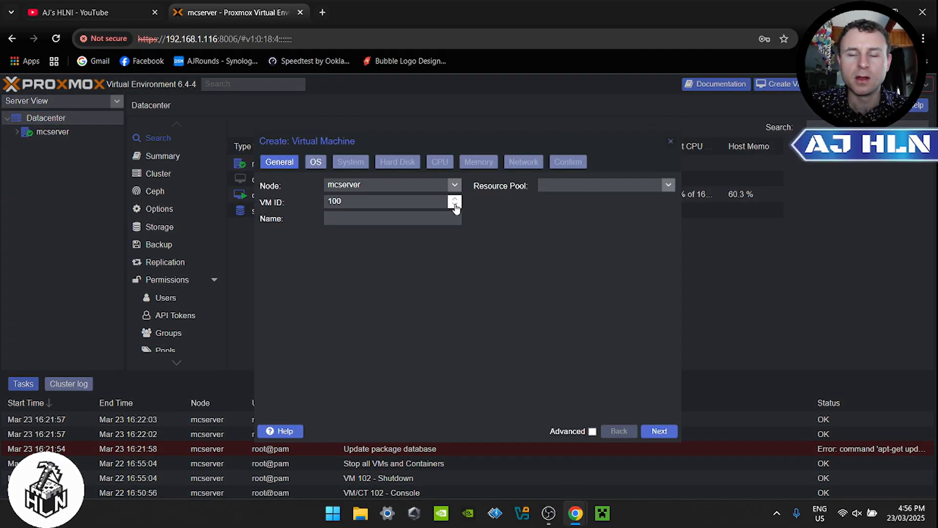
{"action": "mouse_move", "coordinate": [468, 241]}
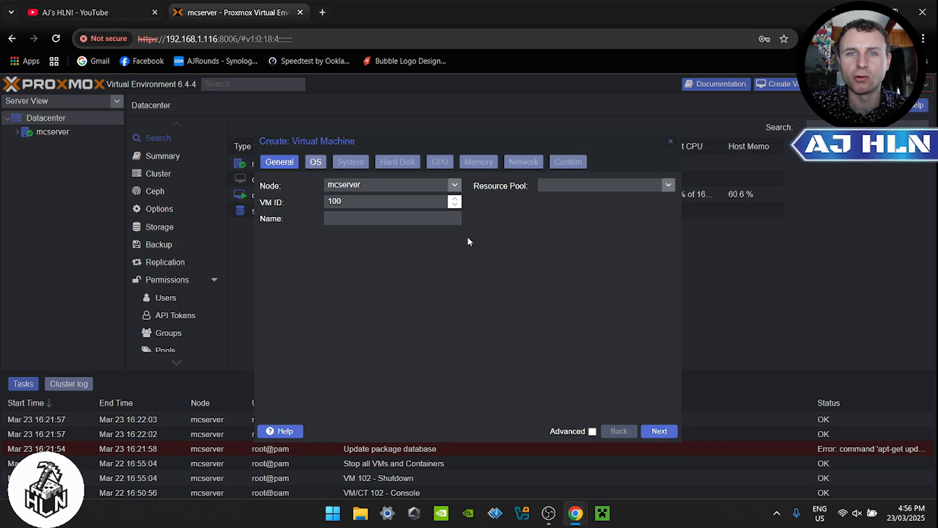
{"action": "mouse_move", "coordinate": [523, 225]}
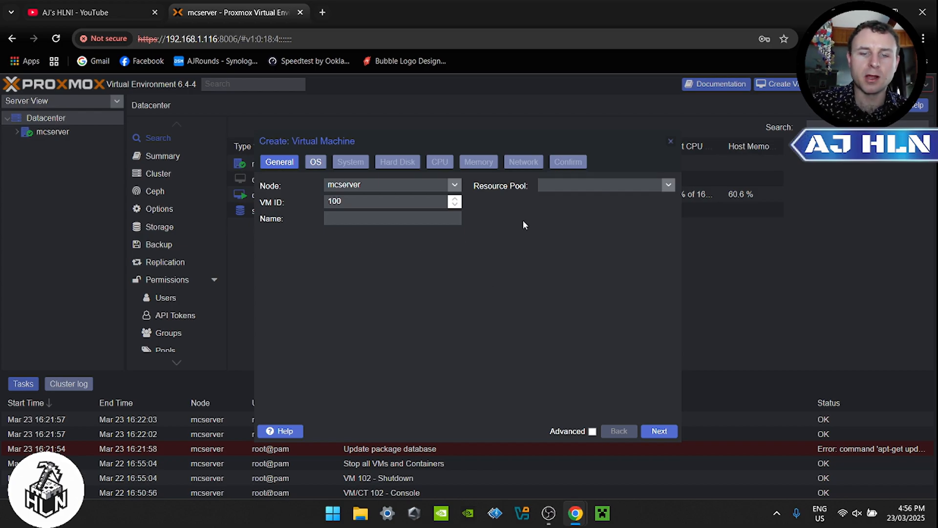
{"action": "type", "text": "Jell"}
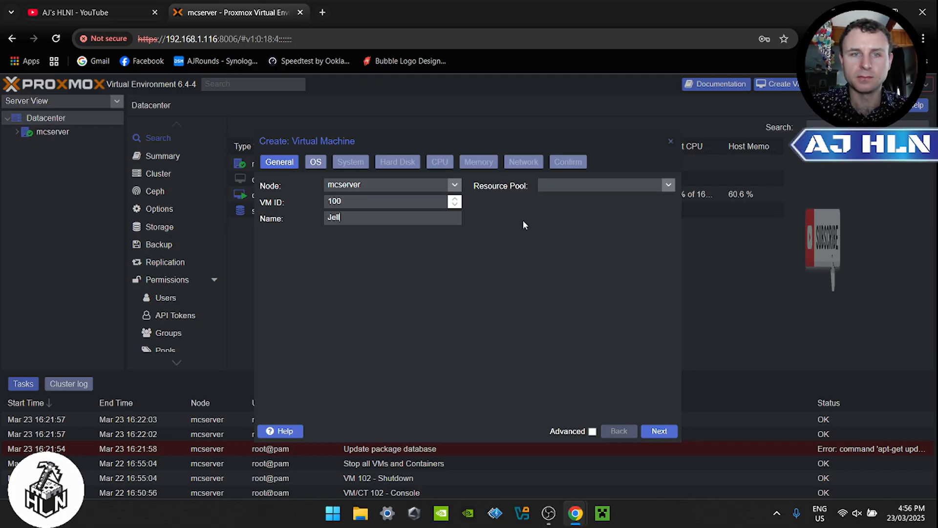
{"action": "type", "text": "yfin"}
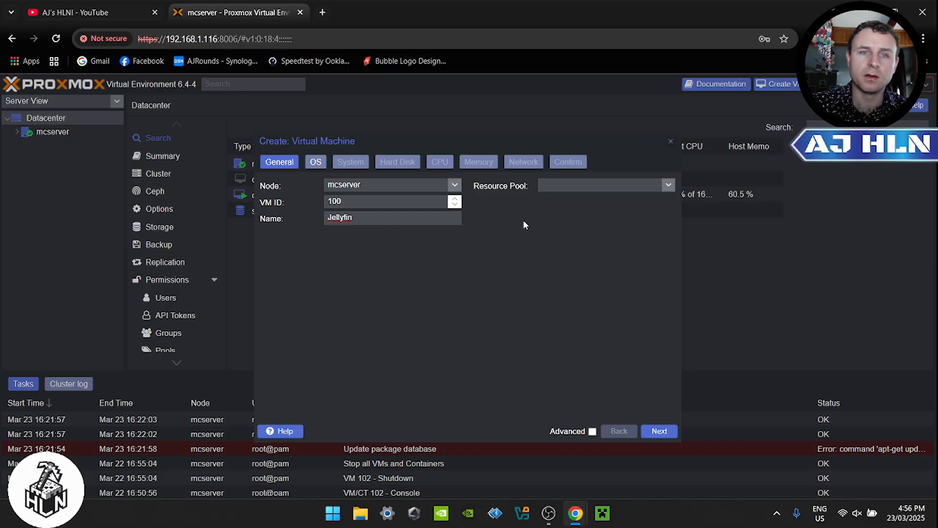
{"action": "mouse_move", "coordinate": [714, 387]}
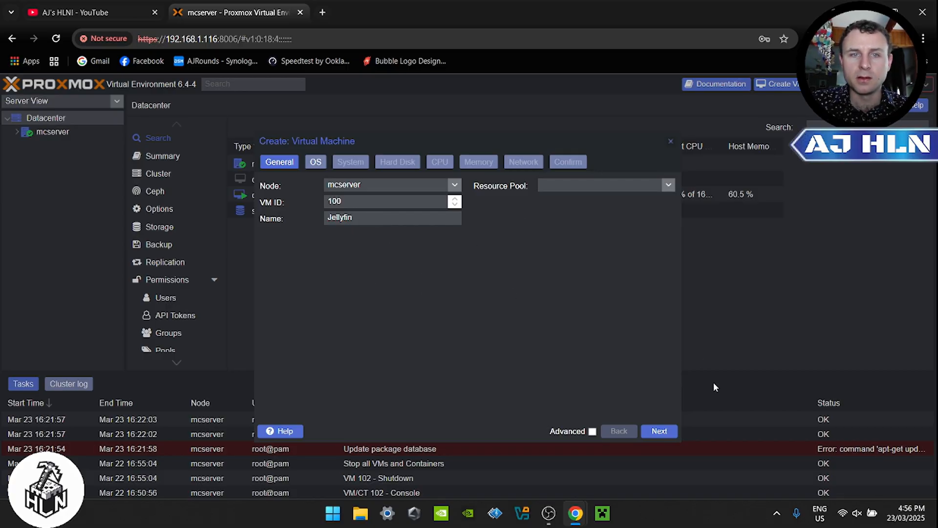
{"action": "left_click", "coordinate": [658, 431]}
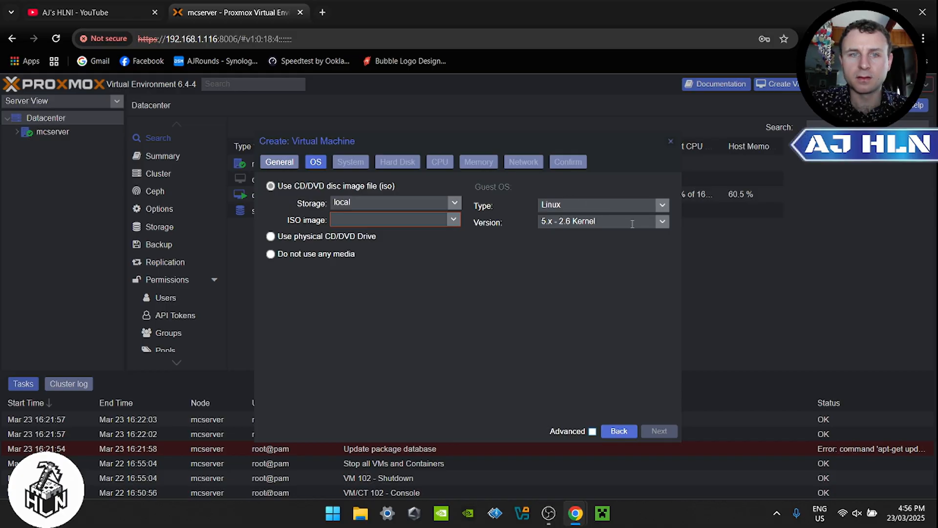
- Select ubuntu-20.04.6-live-server-amd64.iso as boot media and keep default system settings
{"action": "left_click", "coordinate": [453, 218]}
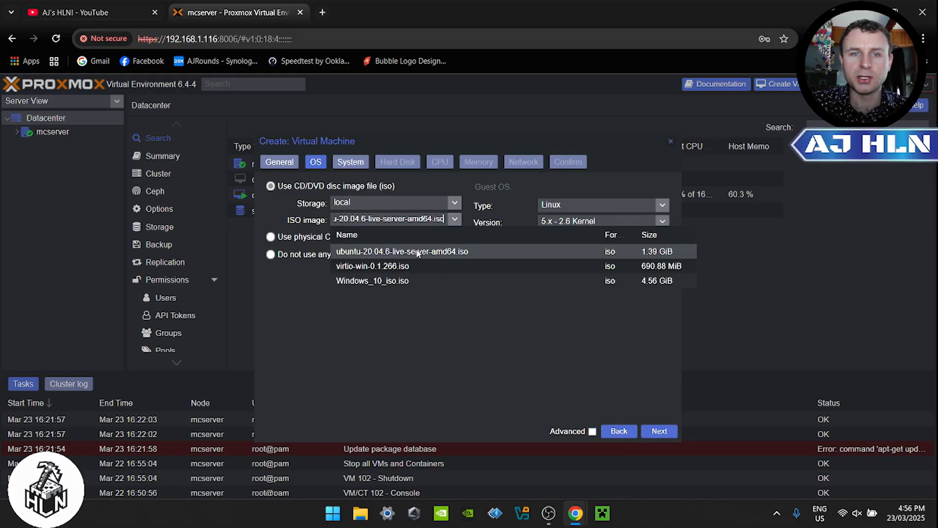
{"action": "mouse_move", "coordinate": [529, 266]}
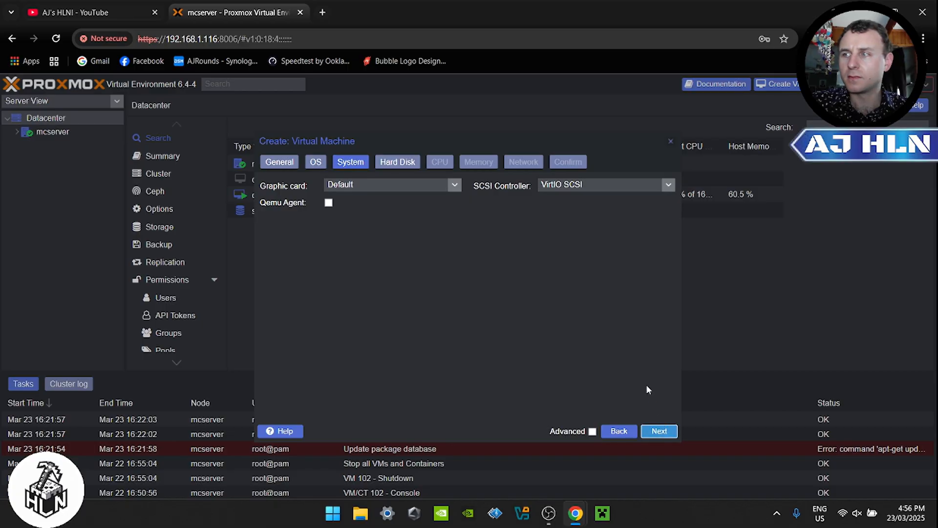
{"action": "mouse_move", "coordinate": [636, 382]}
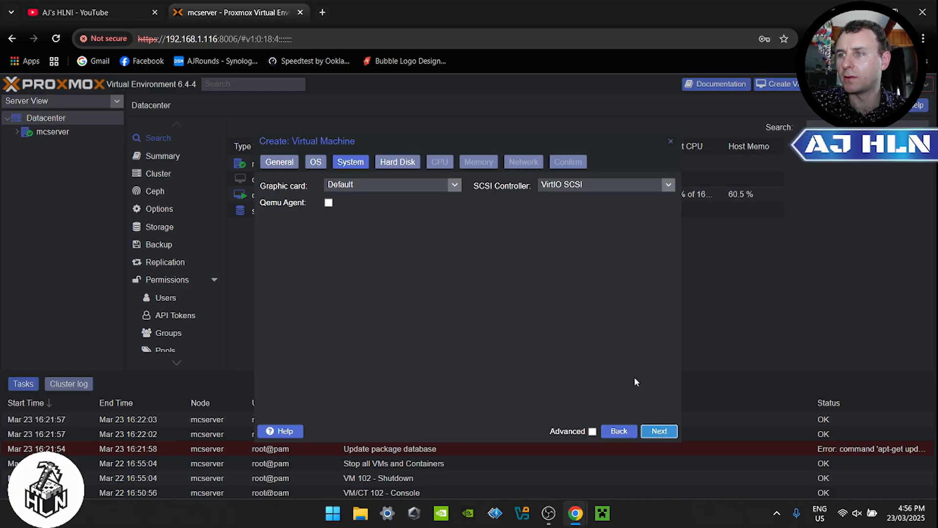
{"action": "mouse_move", "coordinate": [645, 380]}
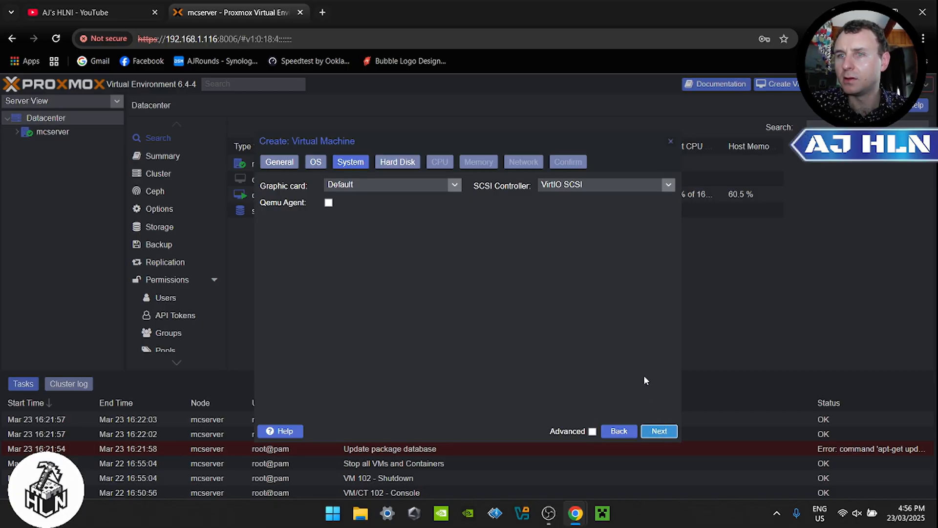
{"action": "mouse_move", "coordinate": [511, 205]}
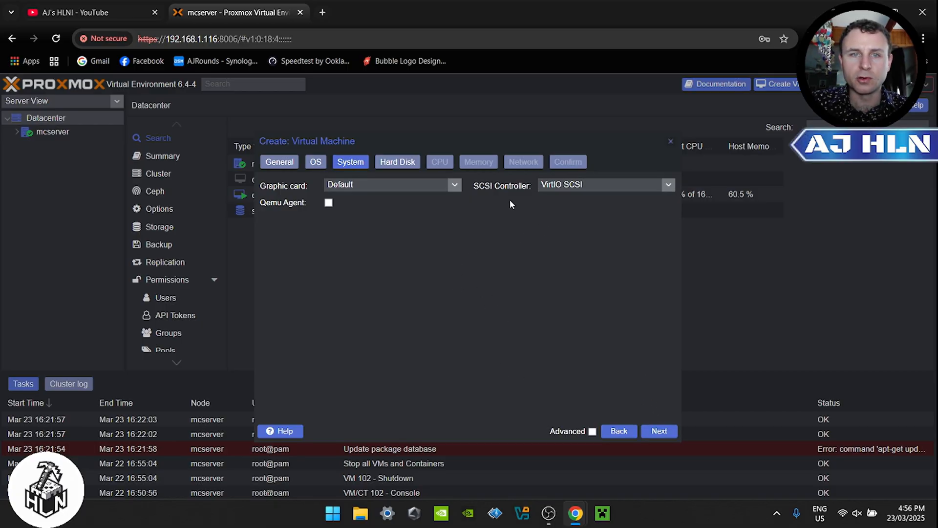
{"action": "left_click", "coordinate": [397, 162]}
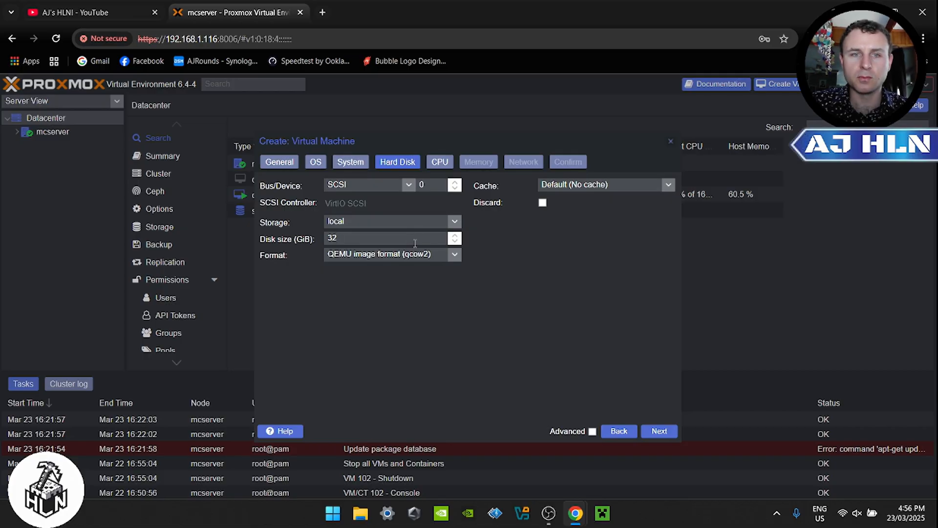
{"action": "mouse_move", "coordinate": [608, 311]}
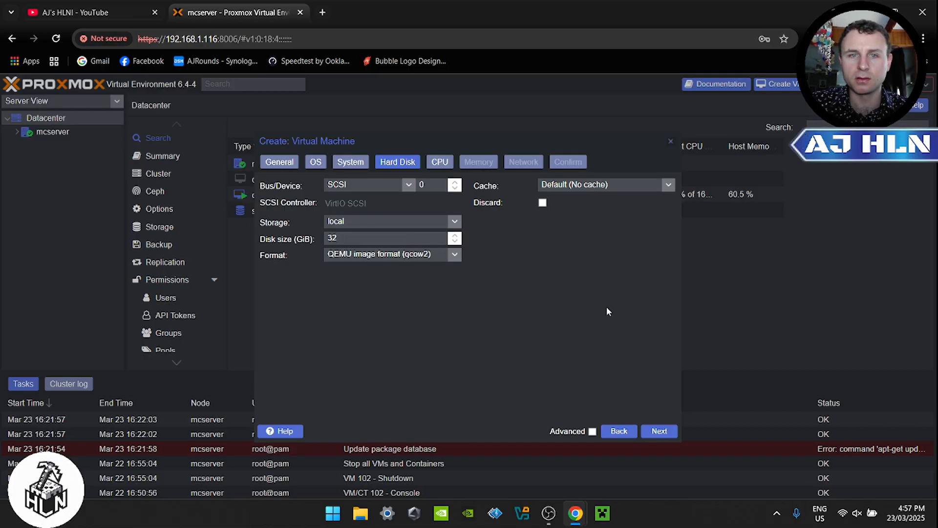
- Accept the 32 GiB disk, 1 CPU core, default memory and network, then finish creation
{"action": "left_click", "coordinate": [658, 431]}
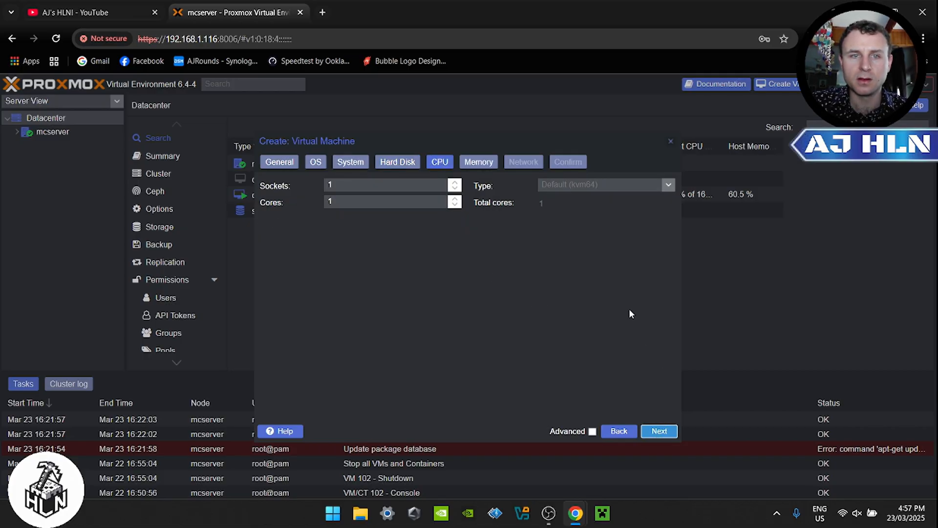
{"action": "mouse_move", "coordinate": [597, 265]}
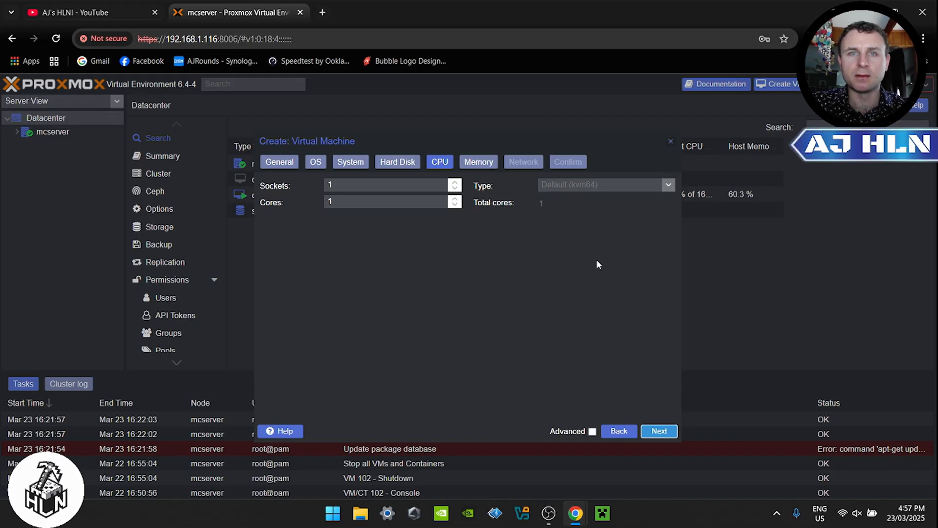
{"action": "left_click", "coordinate": [478, 162]}
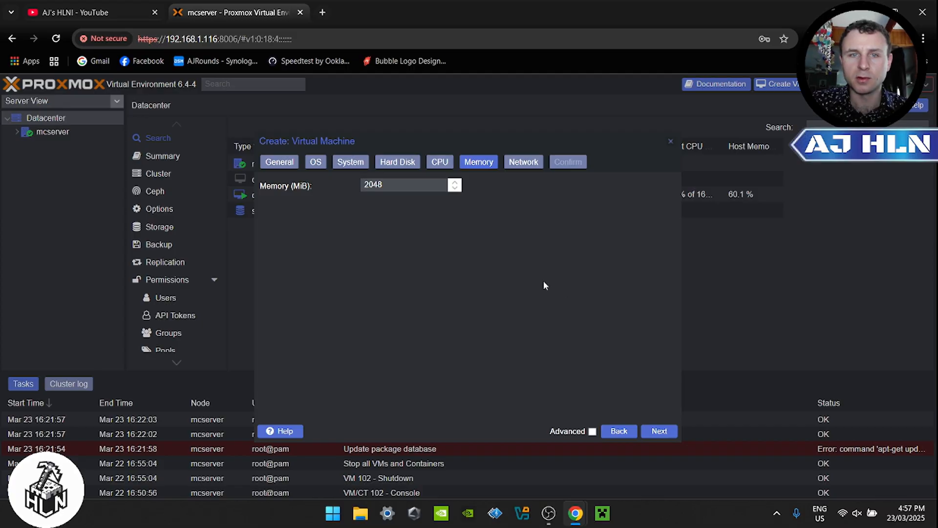
{"action": "mouse_move", "coordinate": [622, 342]}
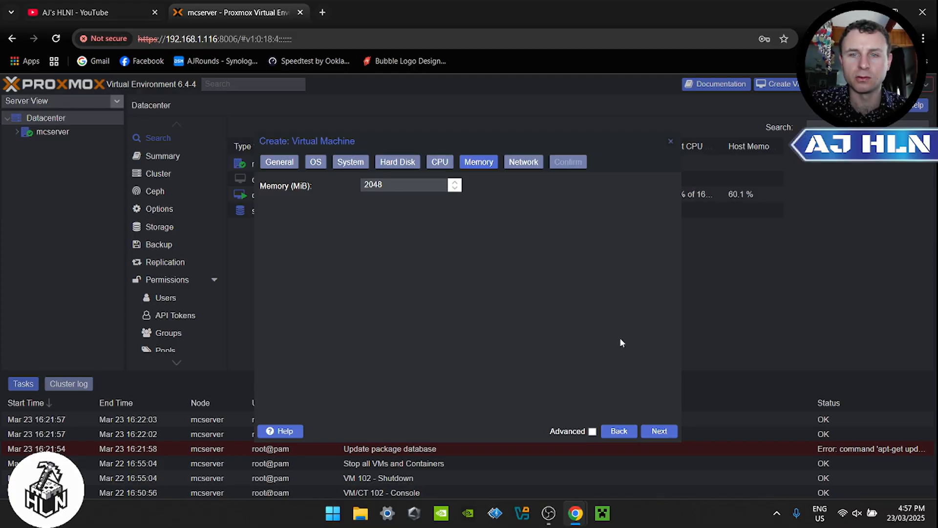
{"action": "left_click", "coordinate": [659, 431]}
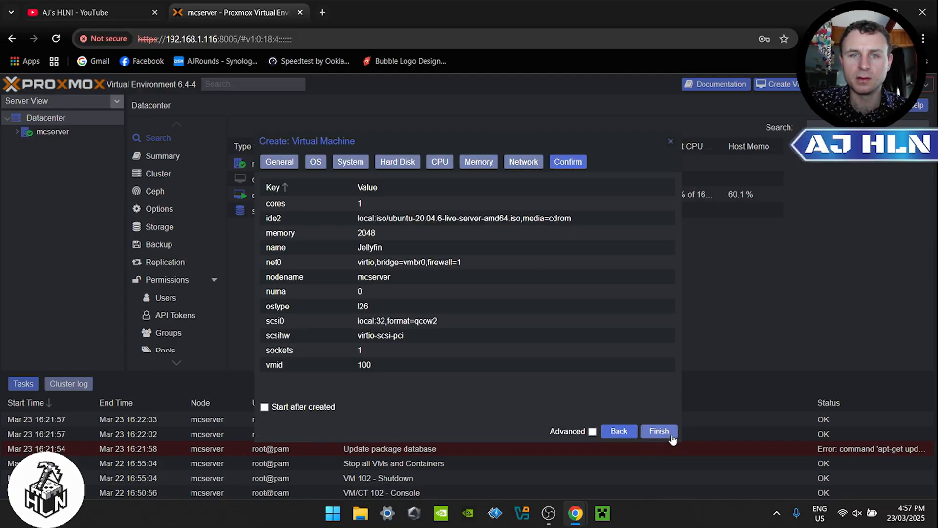
{"action": "left_click", "coordinate": [658, 431]}
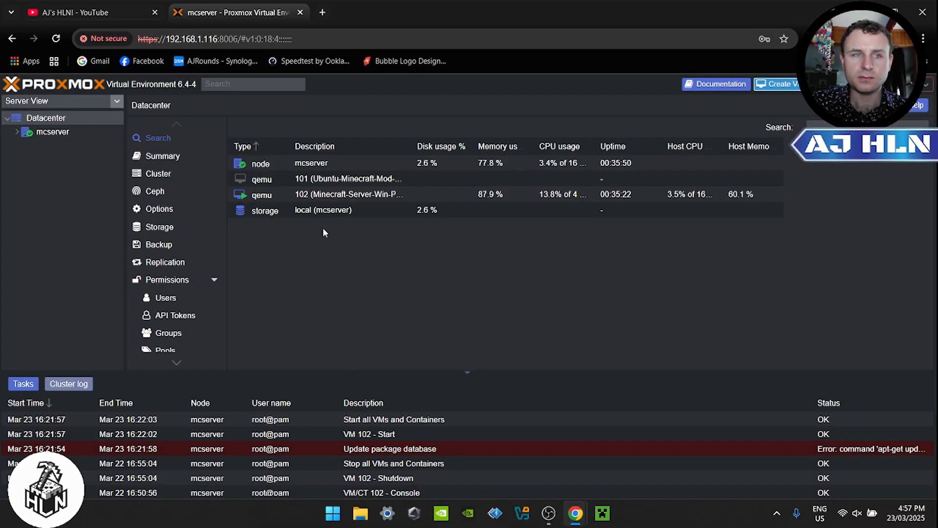
- Expand mcserver, select VM 100 (Jellyfin) and start it
{"action": "left_click", "coordinate": [16, 131]}
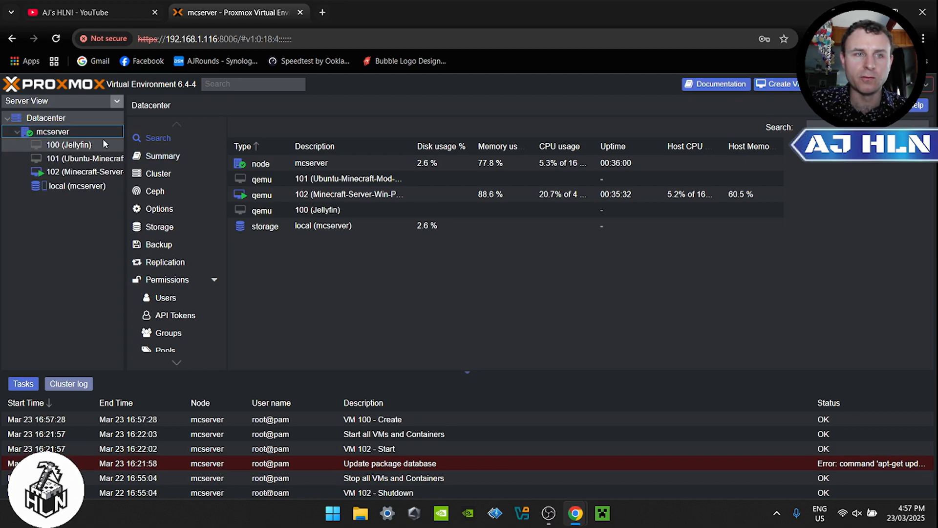
{"action": "left_click", "coordinate": [68, 144]}
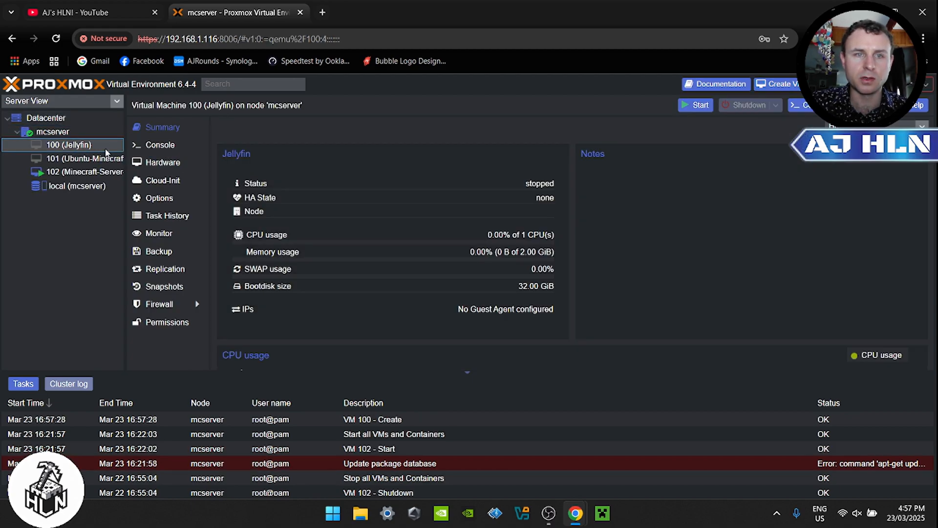
{"action": "left_click", "coordinate": [160, 144]}
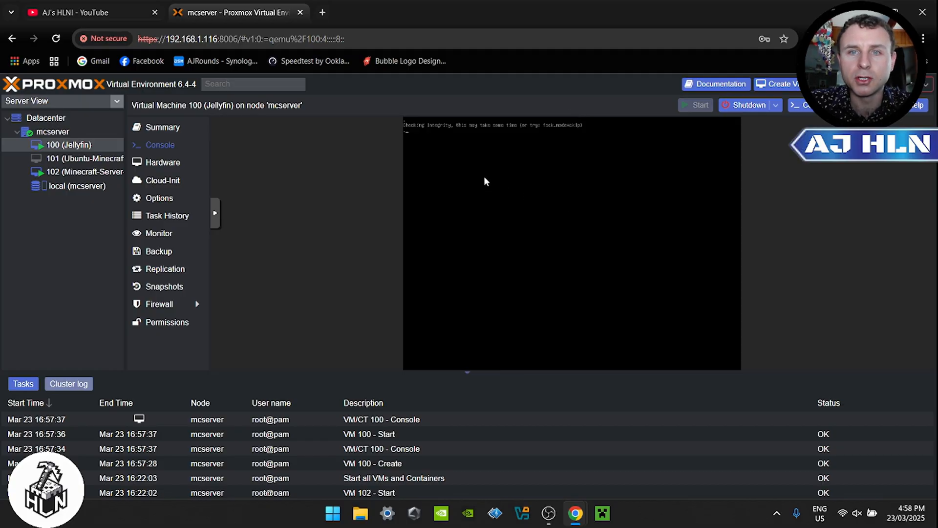
- On AJ's HLN YouTube channel, browse the About details, then close them
{"action": "left_click", "coordinate": [84, 12]}
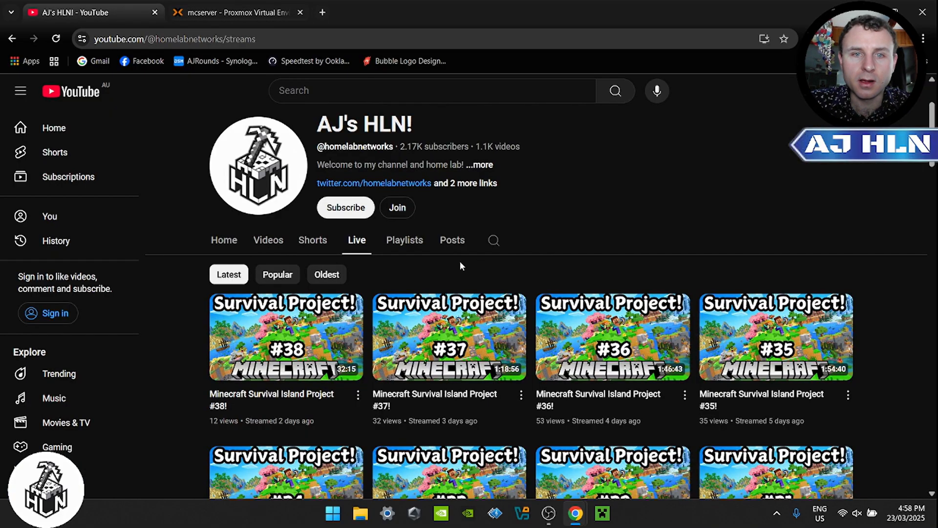
{"action": "left_click", "coordinate": [485, 164]}
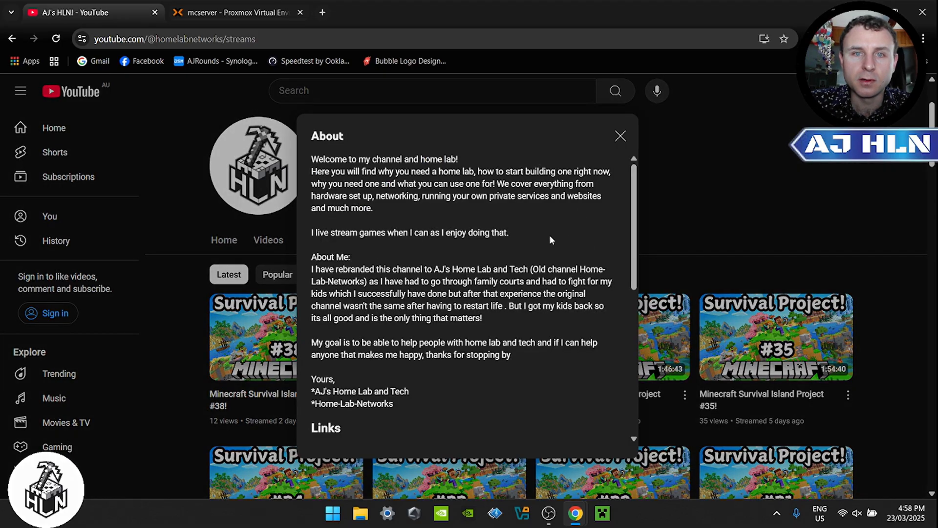
{"action": "scroll", "scroll_direction": "down", "scroll_amount": 3}
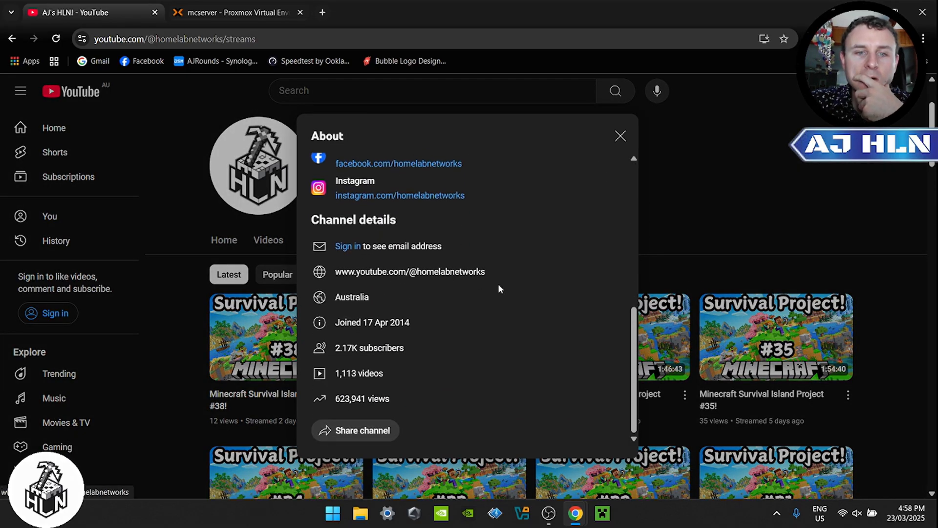
{"action": "mouse_move", "coordinate": [453, 344]}
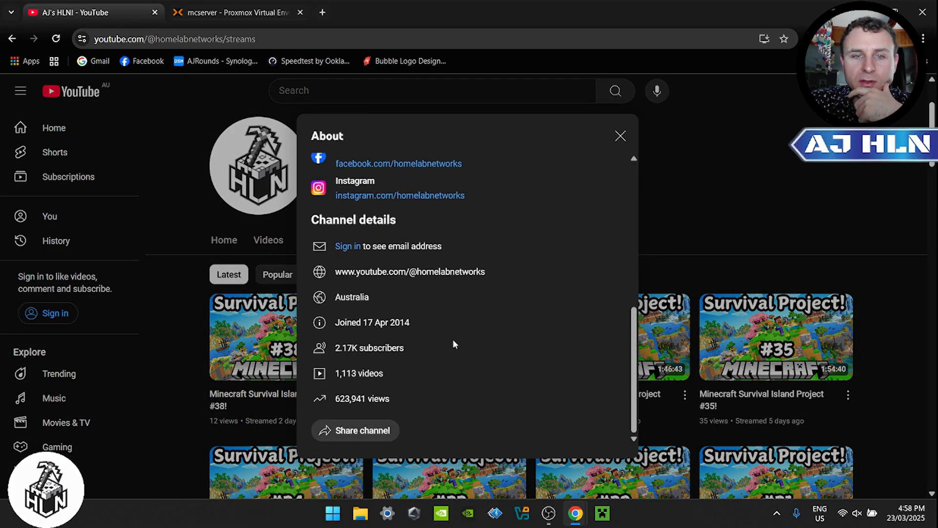
{"action": "double_click", "coordinate": [361, 398]}
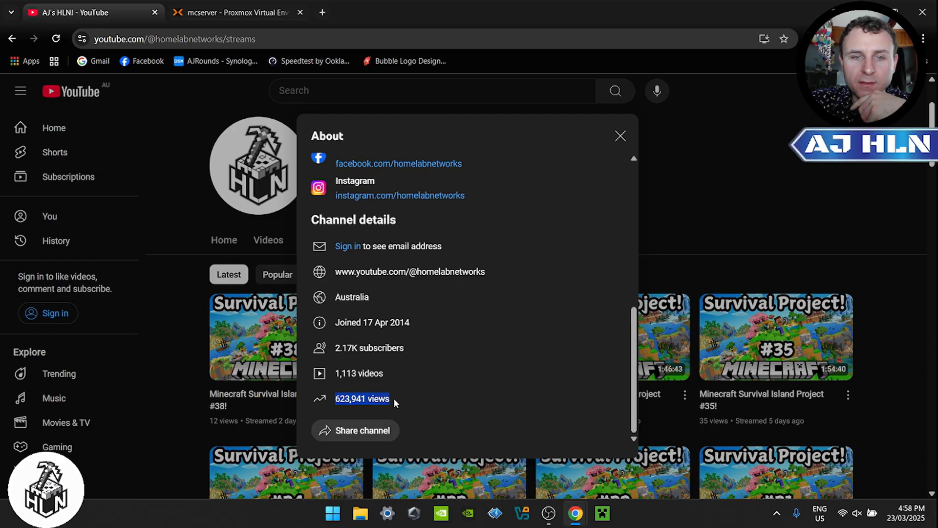
{"action": "left_click", "coordinate": [621, 136]}
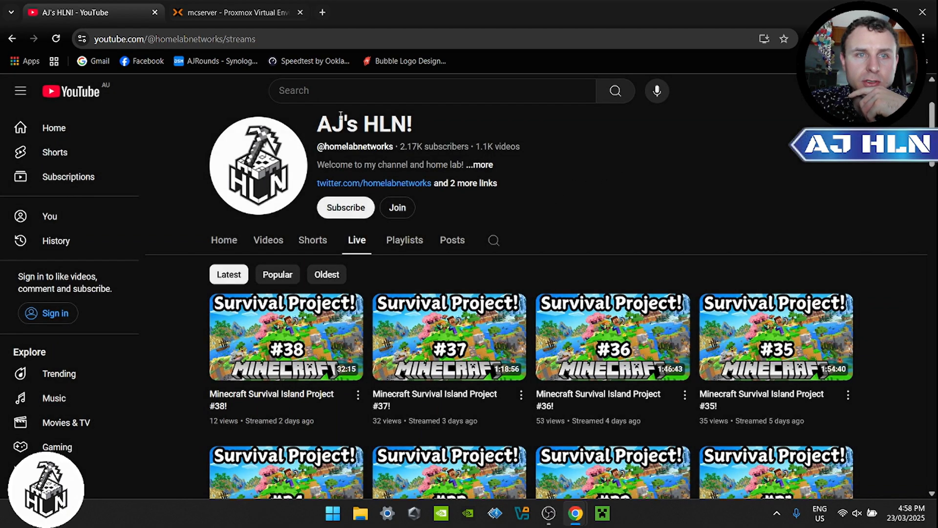
- Return to the channel's Videos page and scroll through the latest uploads
{"action": "left_click", "coordinate": [233, 12]}
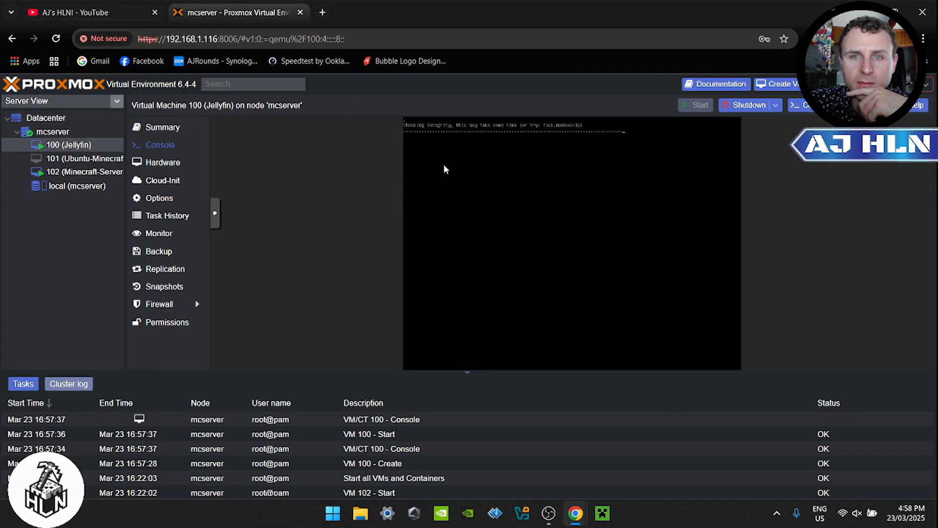
{"action": "left_click", "coordinate": [90, 12]}
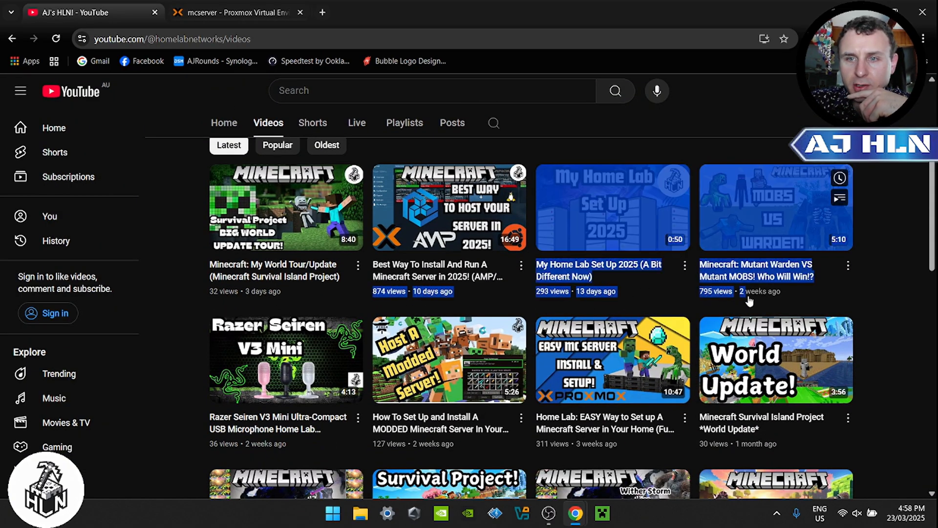
{"action": "mouse_move", "coordinate": [432, 298]}
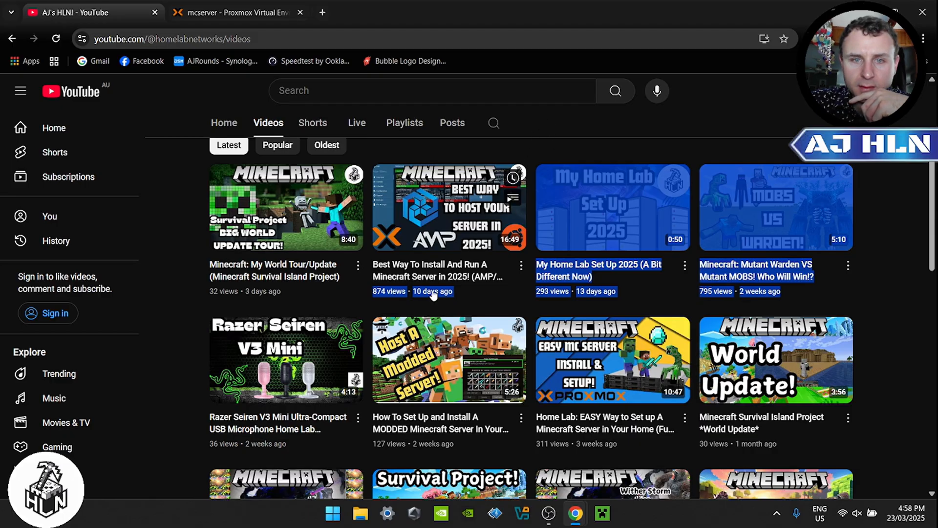
{"action": "mouse_move", "coordinate": [453, 297]}
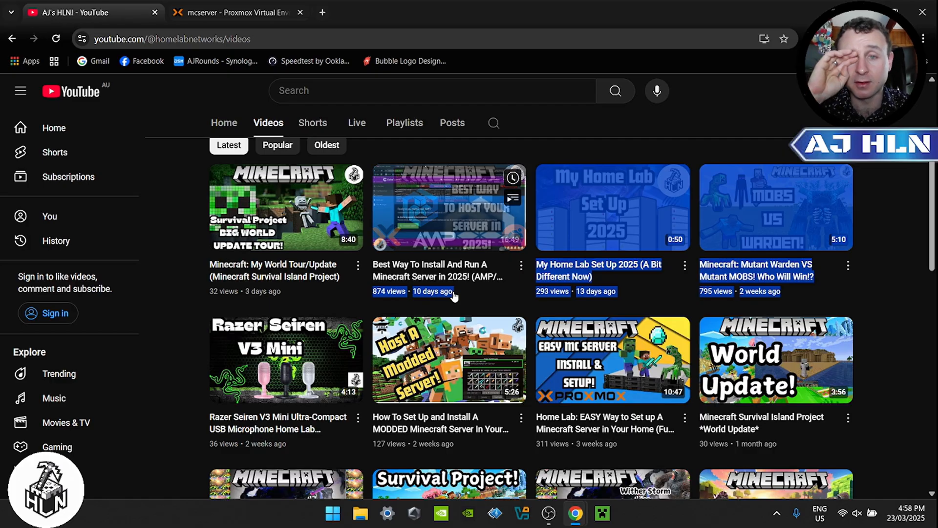
{"action": "mouse_move", "coordinate": [540, 140]}
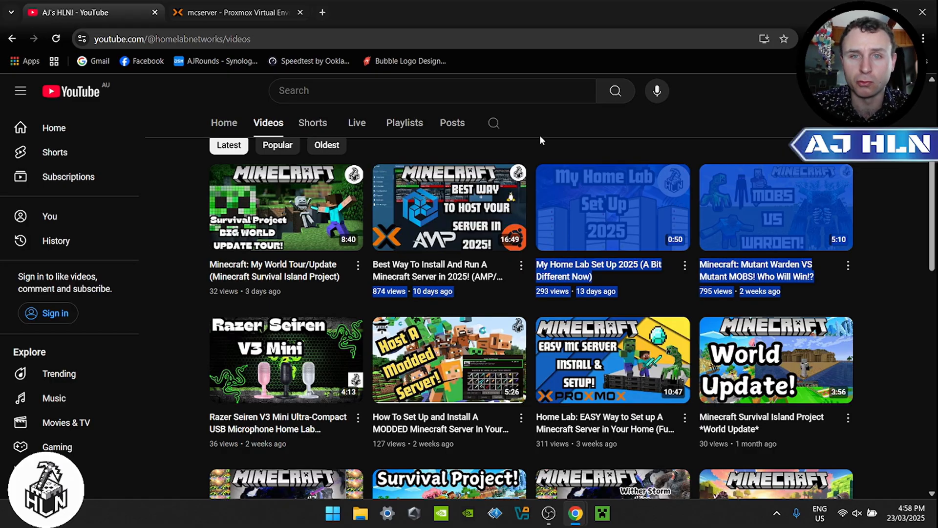
{"action": "mouse_move", "coordinate": [352, 282]}
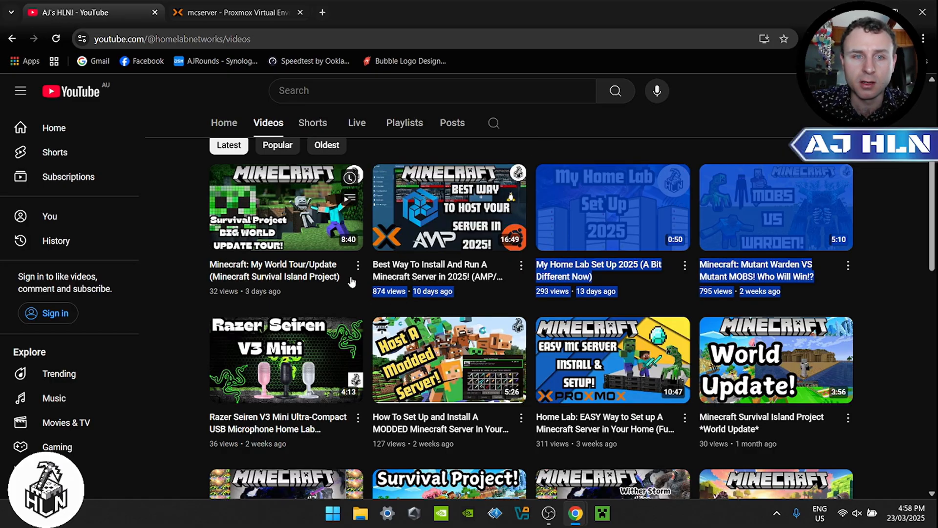
{"action": "mouse_move", "coordinate": [409, 232]}
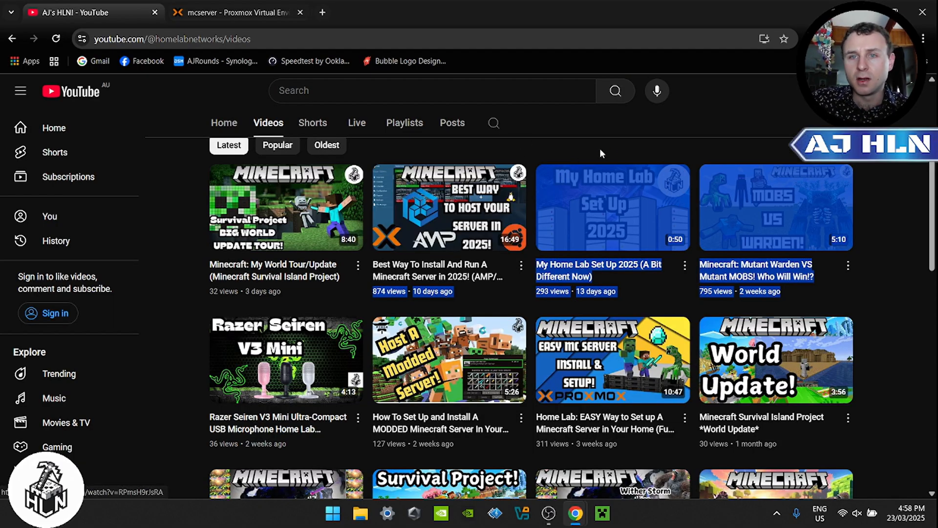
{"action": "mouse_move", "coordinate": [482, 190]}
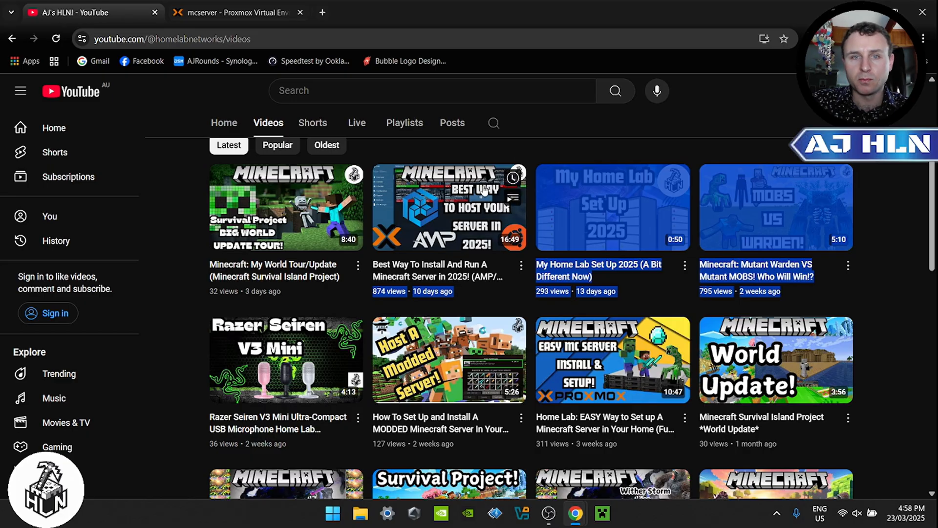
{"action": "mouse_move", "coordinate": [449, 207]}
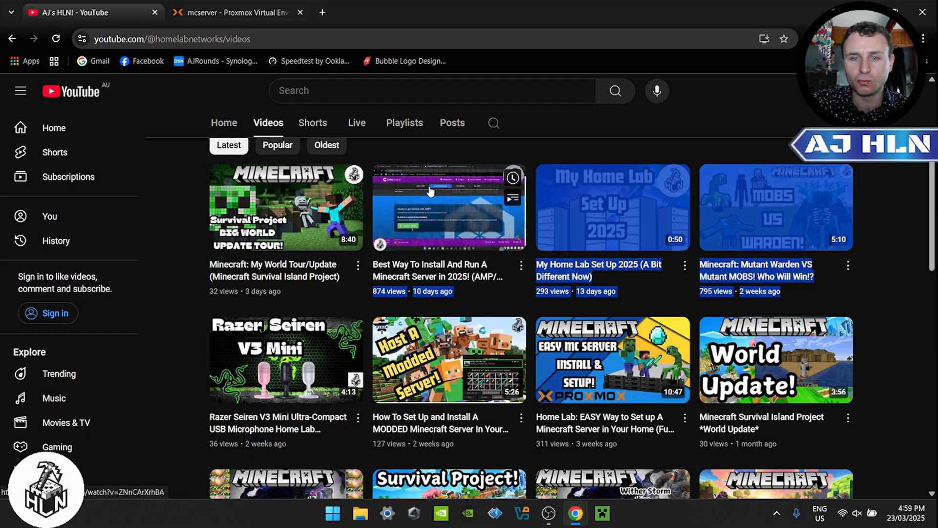
{"action": "scroll", "scroll_direction": "down", "scroll_amount": 3}
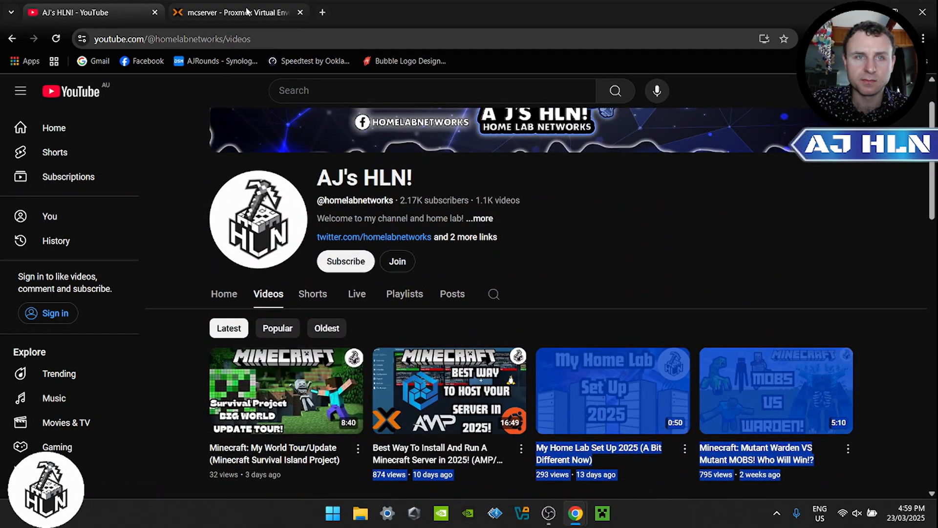
- In the VM console, choose 'Continue without updating' in the Ubuntu installer
{"action": "left_click", "coordinate": [238, 12]}
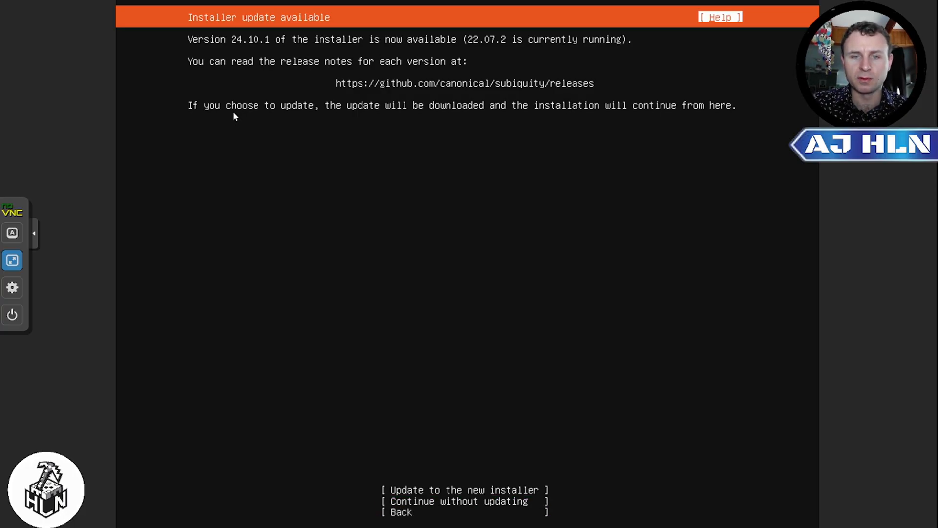
{"action": "left_click", "coordinate": [463, 490]}
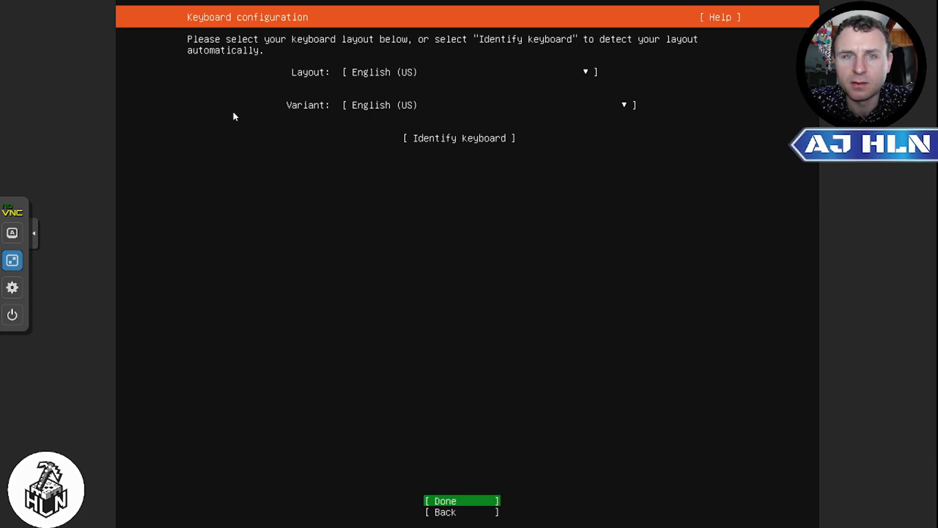
- Accept English (US) keyboard, DHCP network, no proxy, default mirror and entire-disk LVM storage
{"action": "left_click", "coordinate": [444, 501]}
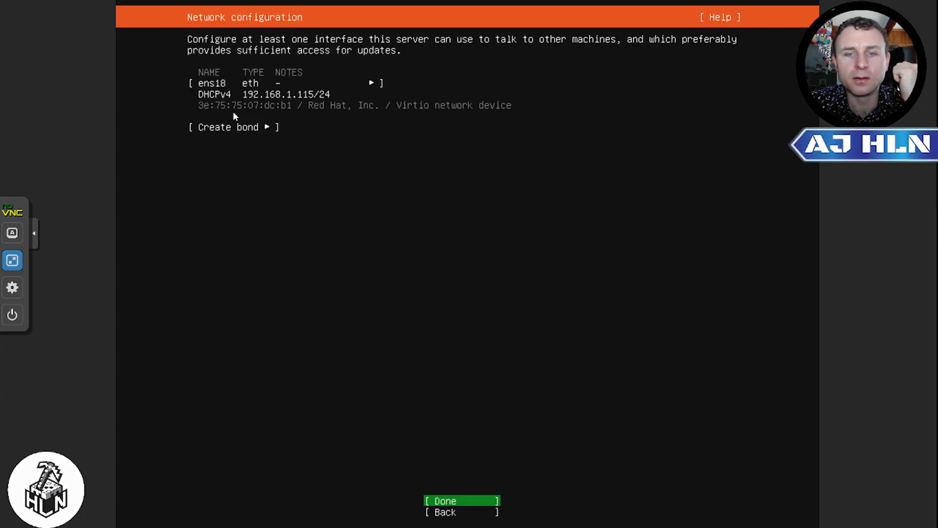
{"action": "left_click", "coordinate": [444, 501]}
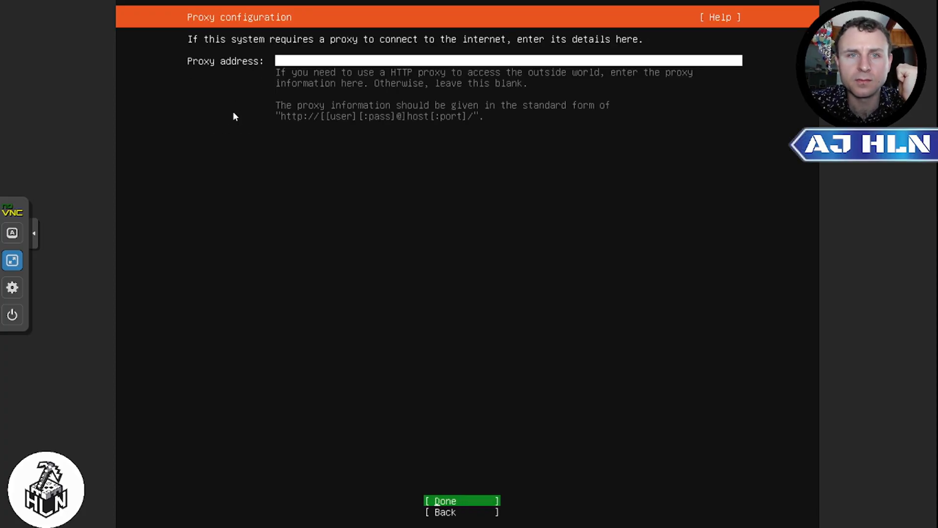
{"action": "left_click", "coordinate": [445, 501]}
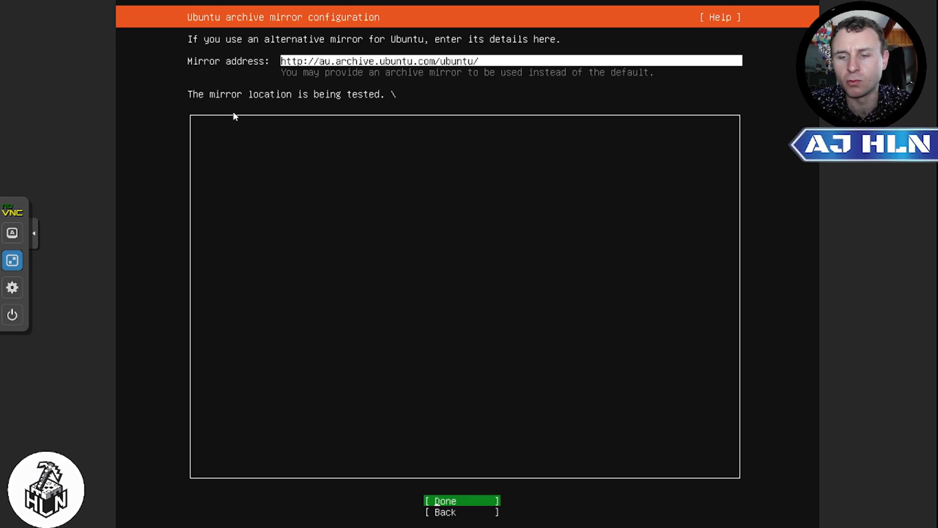
{"action": "left_click", "coordinate": [445, 501]}
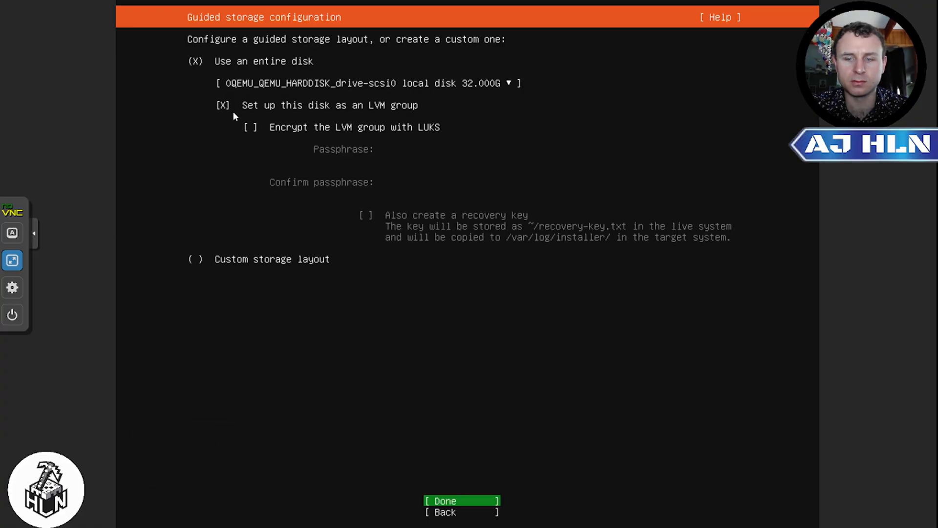
{"action": "left_click", "coordinate": [445, 501]}
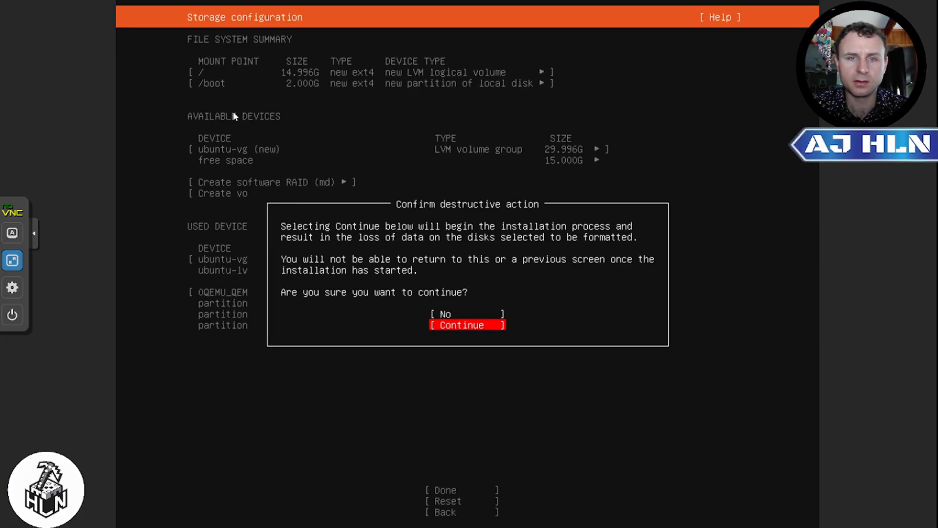
- Confirm the disk wipe, then submit profile name, server name, username and password
{"action": "left_click", "coordinate": [466, 324]}
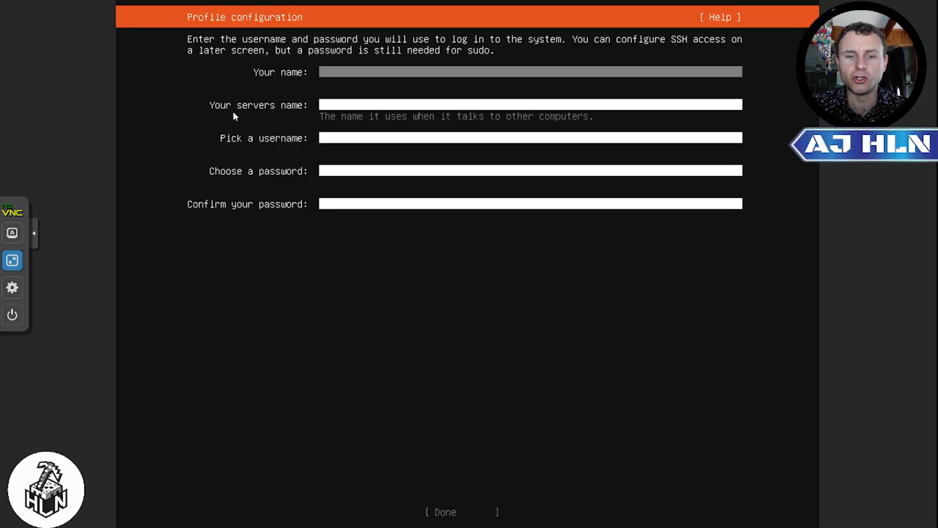
{"action": "type", "text": "homelabnetworks"}
{"action": "left_click", "coordinate": [531, 105]}
{"action": "type", "text": "homelabetworks"}
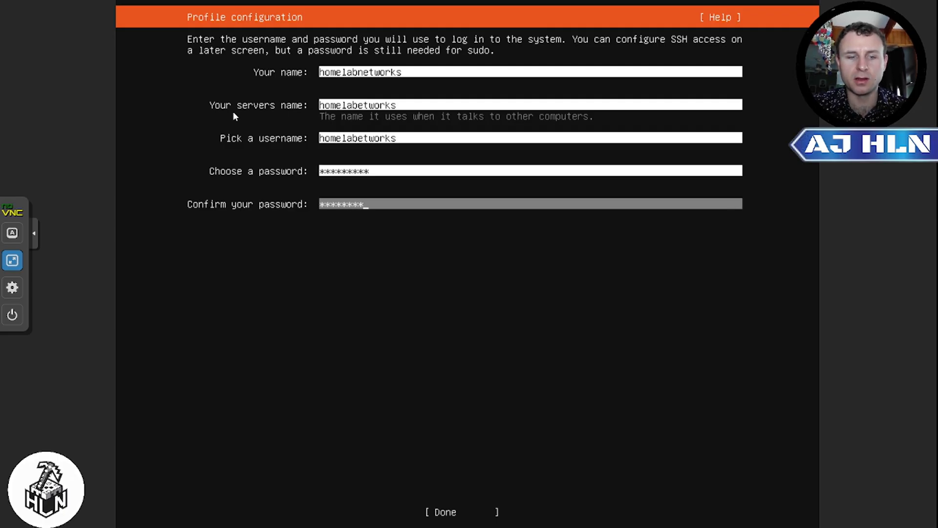
{"action": "type", "text": "*"}
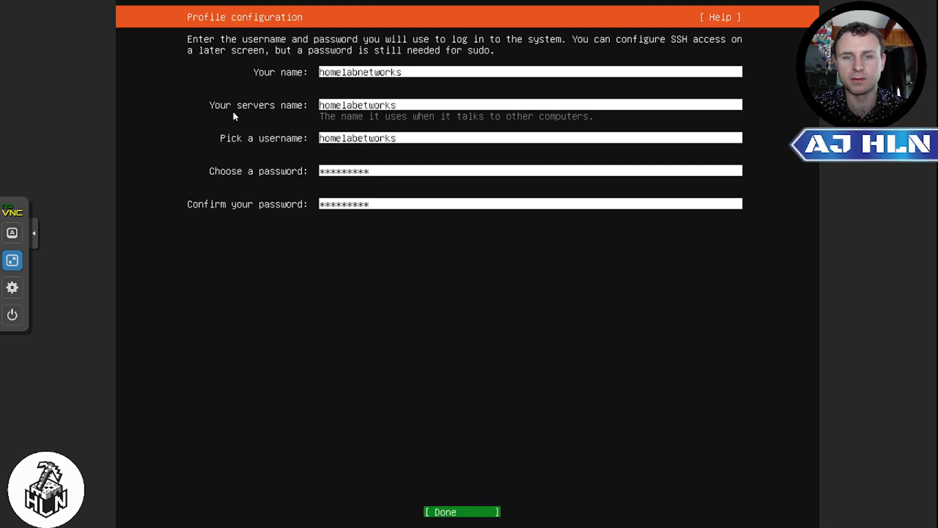
{"action": "left_click", "coordinate": [460, 512]}
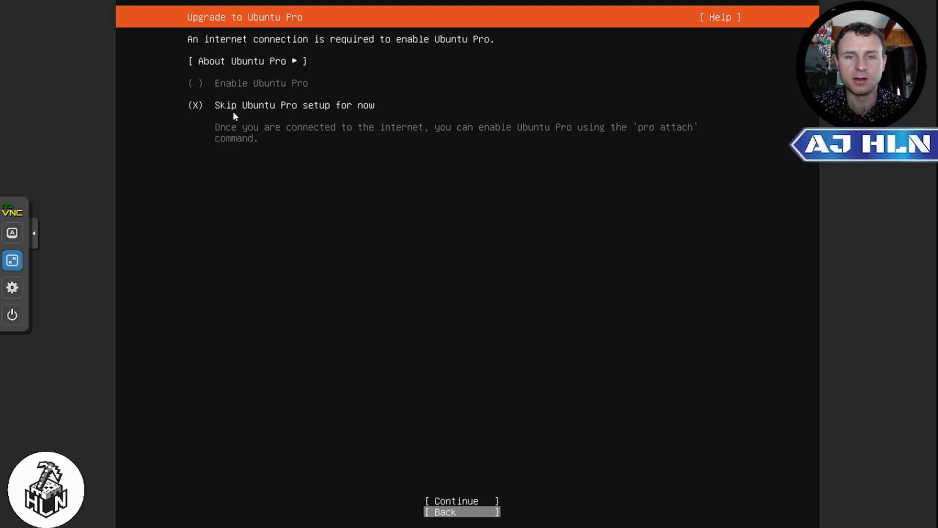
- Skip Ubuntu Pro, tick Install OpenSSH server, and confirm the SSH configuration
{"action": "key", "text": "Up"}
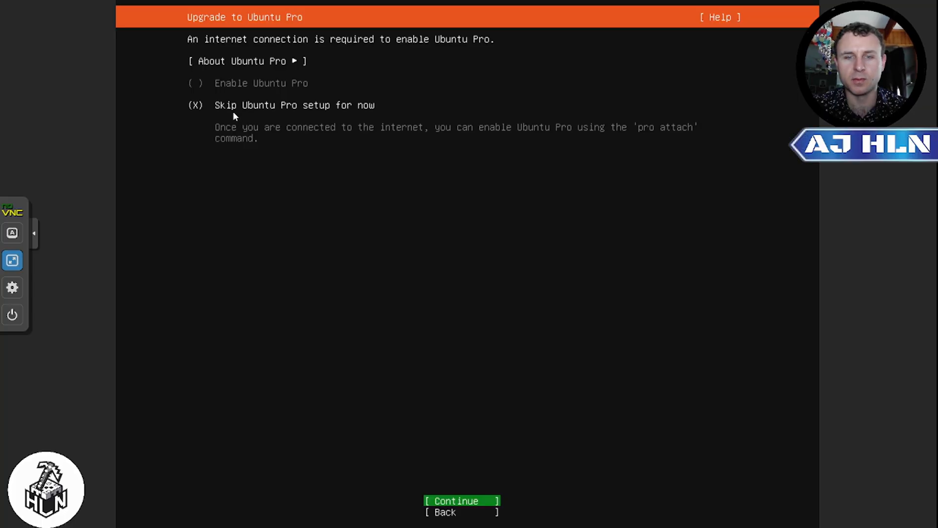
{"action": "left_click", "coordinate": [461, 501]}
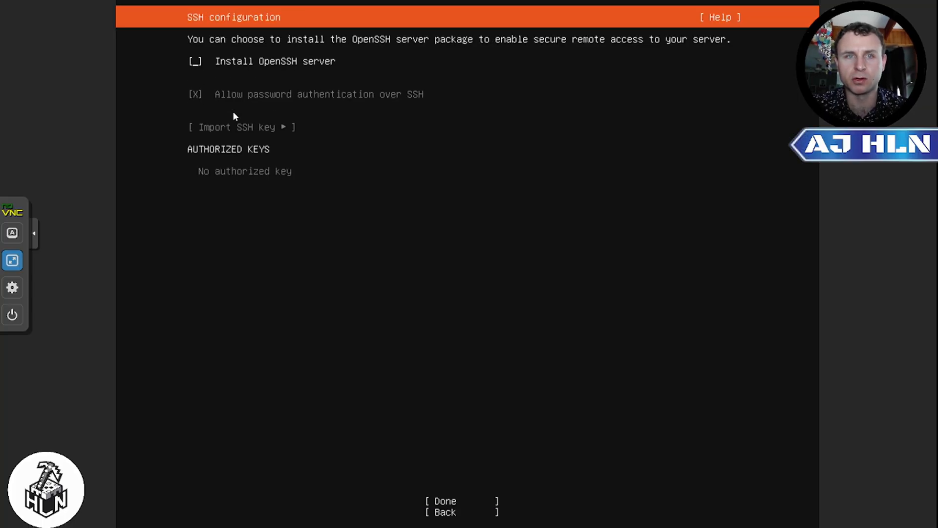
{"action": "left_click", "coordinate": [194, 61]}
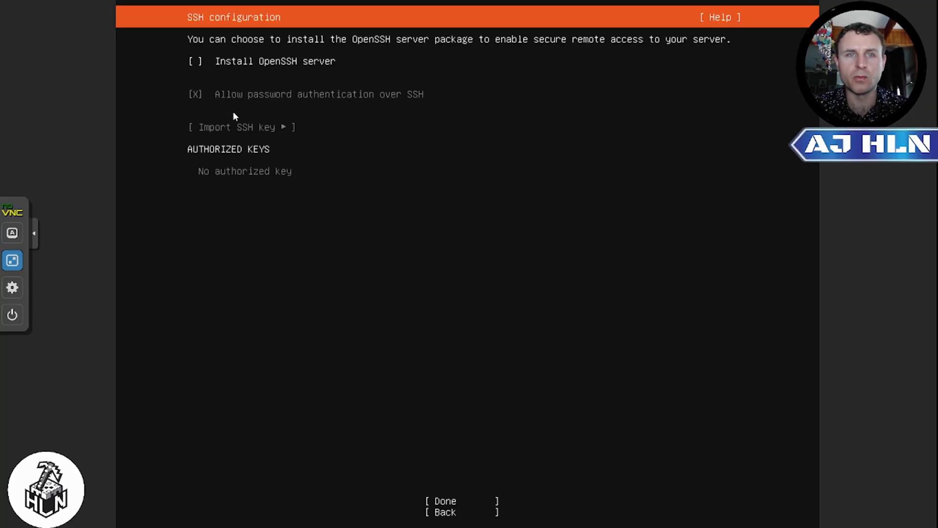
{"action": "left_click", "coordinate": [195, 61]}
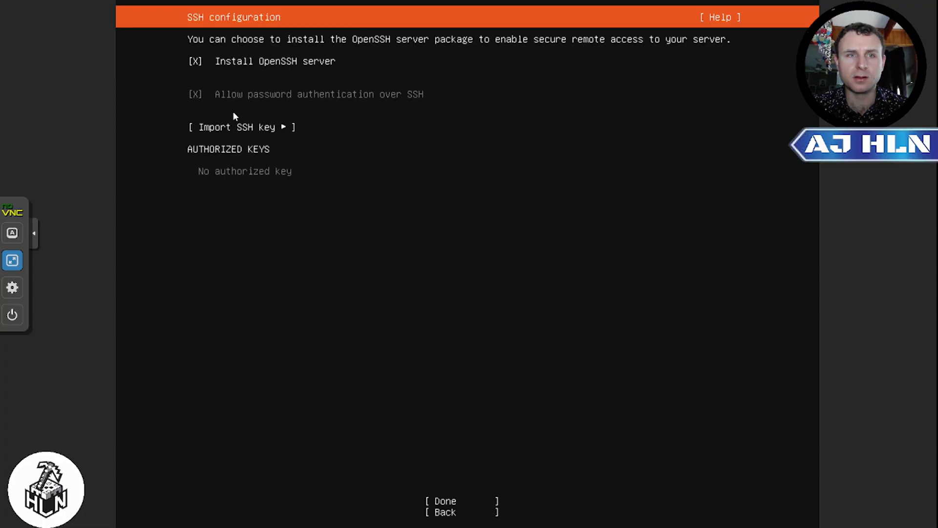
{"action": "left_click", "coordinate": [445, 501]}
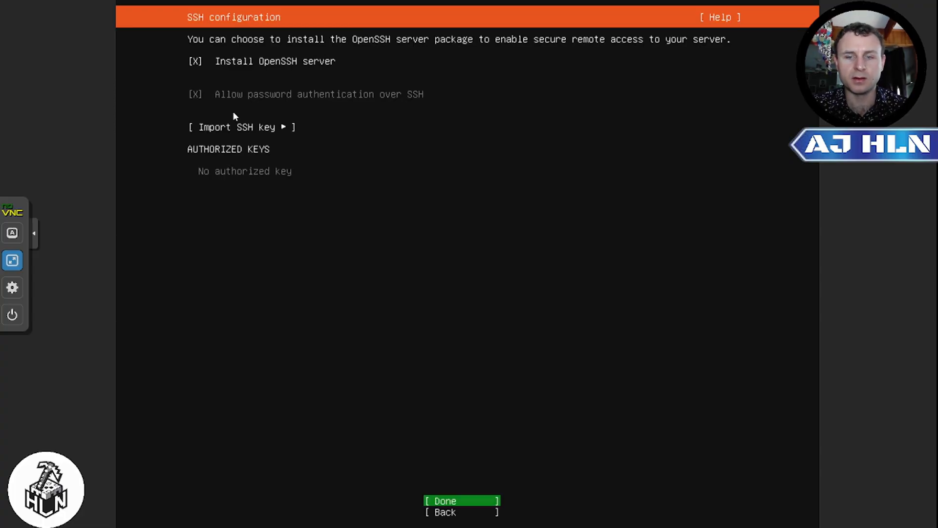
{"action": "left_click", "coordinate": [445, 500]}
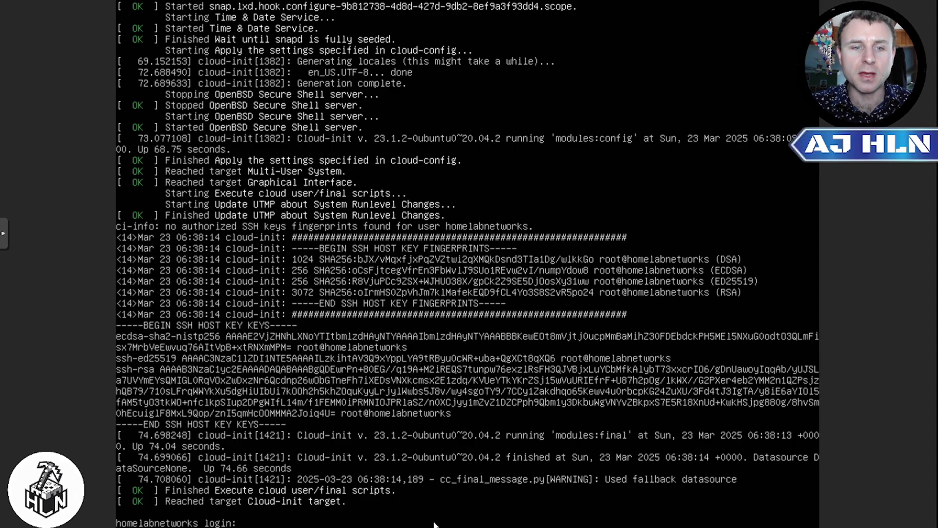
- Log in at the Ubuntu VM console and note its IPv4 address, 192.168.1.115
{"action": "type", "text": "homelabnetworks"}
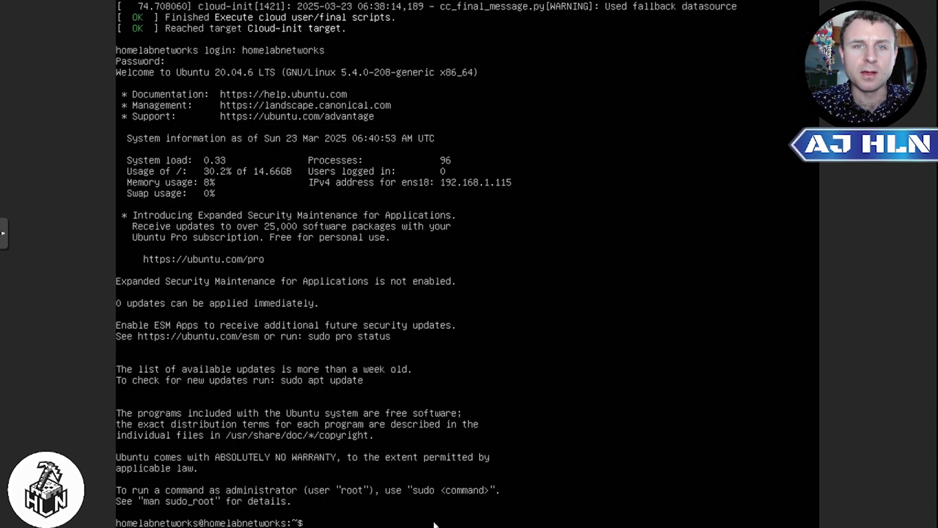
{"action": "mouse_move", "coordinate": [349, 197]}
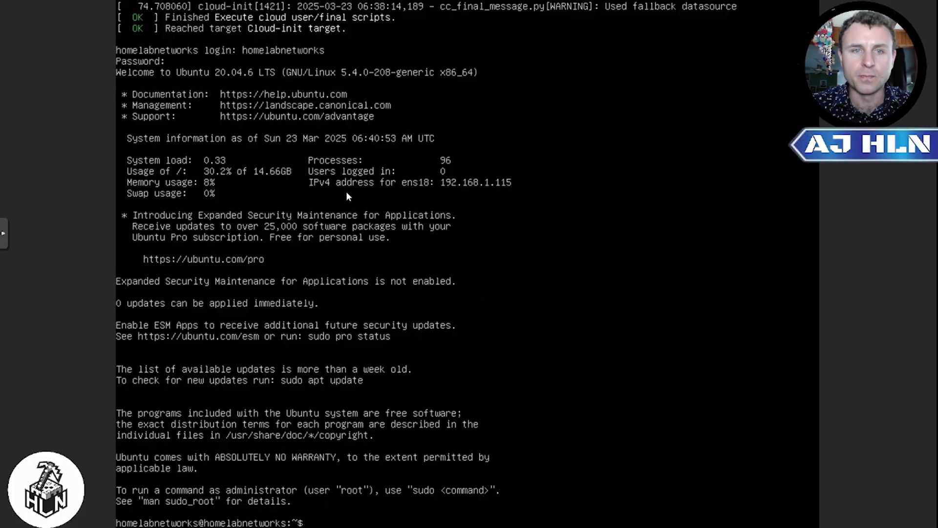
{"action": "mouse_move", "coordinate": [461, 220]}
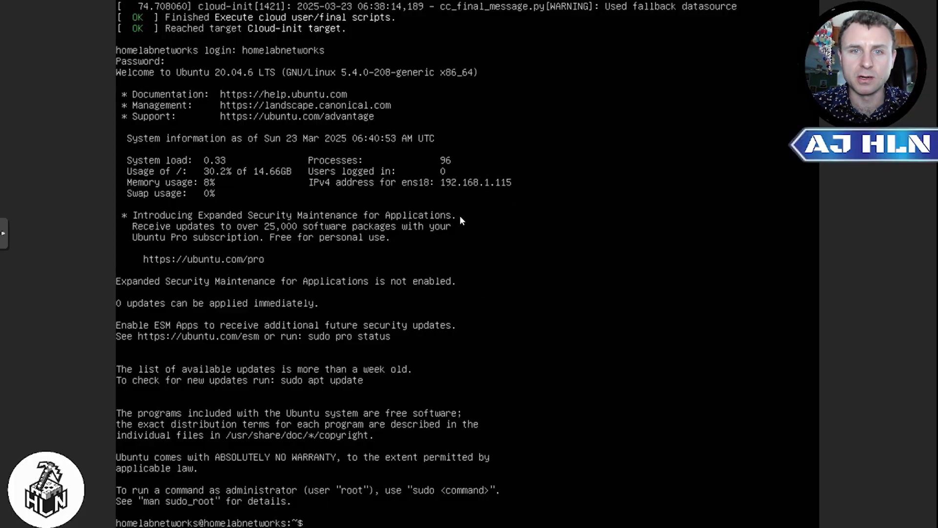
{"action": "mouse_move", "coordinate": [505, 196]}
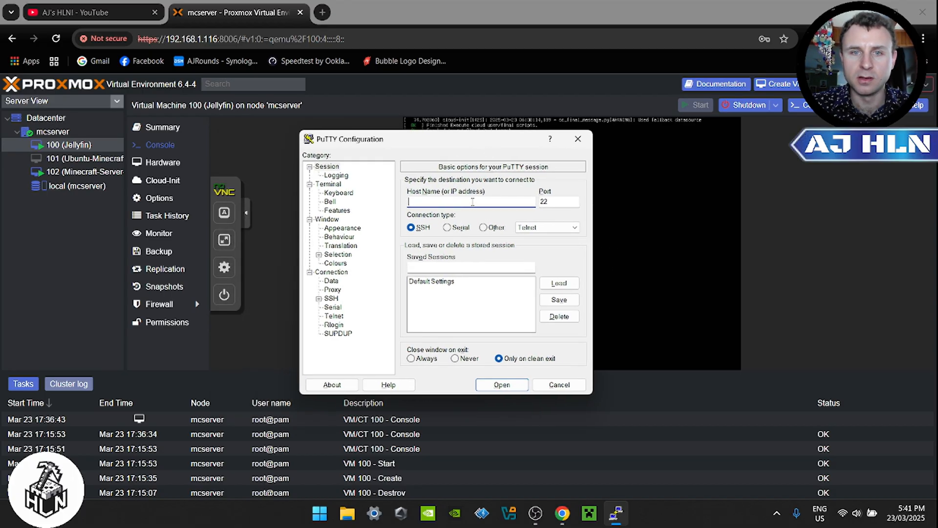
- Connect PuTTY over SSH to 192.168.1.115 on port 22
{"action": "type", "text": "192.168.1.11"}
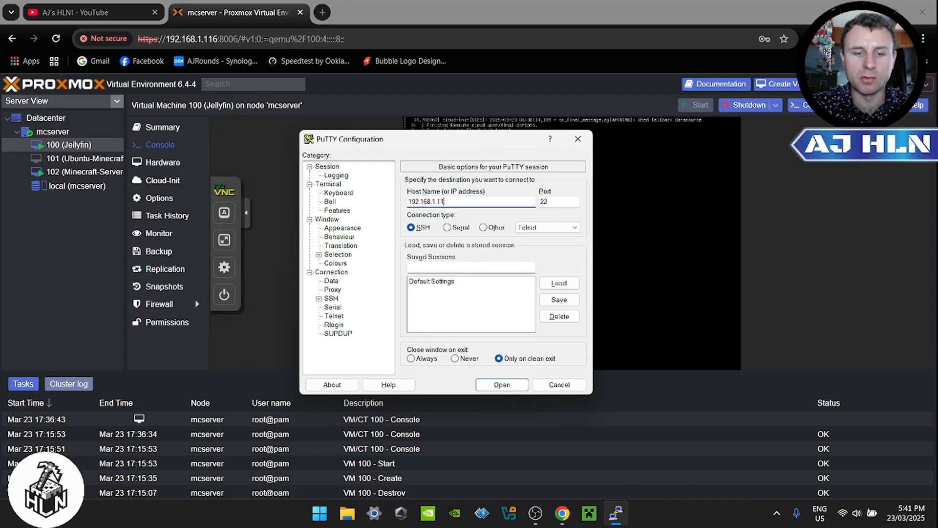
{"action": "type", "text": "5"}
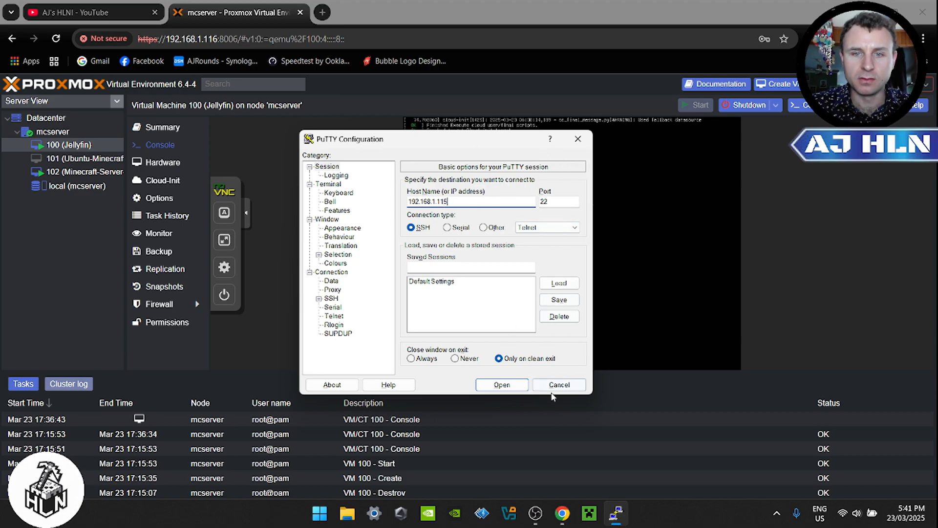
{"action": "left_click", "coordinate": [501, 384]}
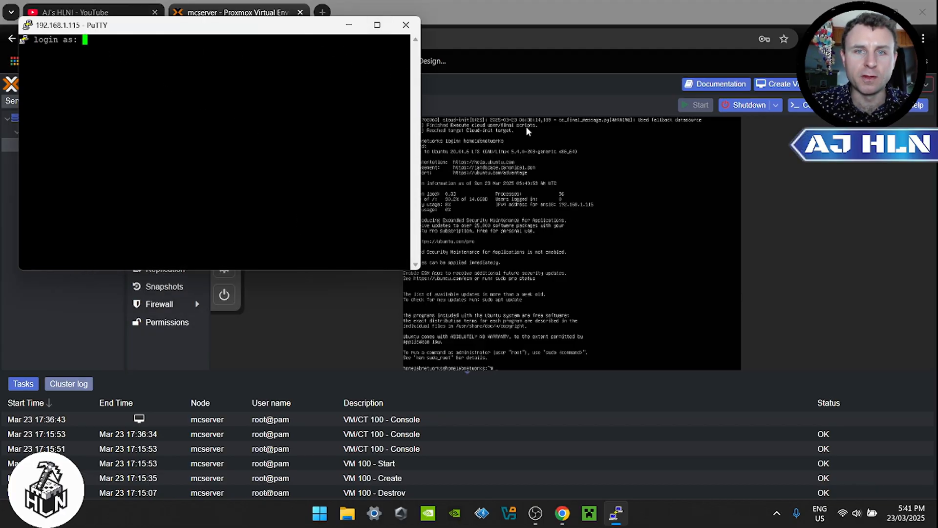
{"action": "mouse_move", "coordinate": [546, 149]}
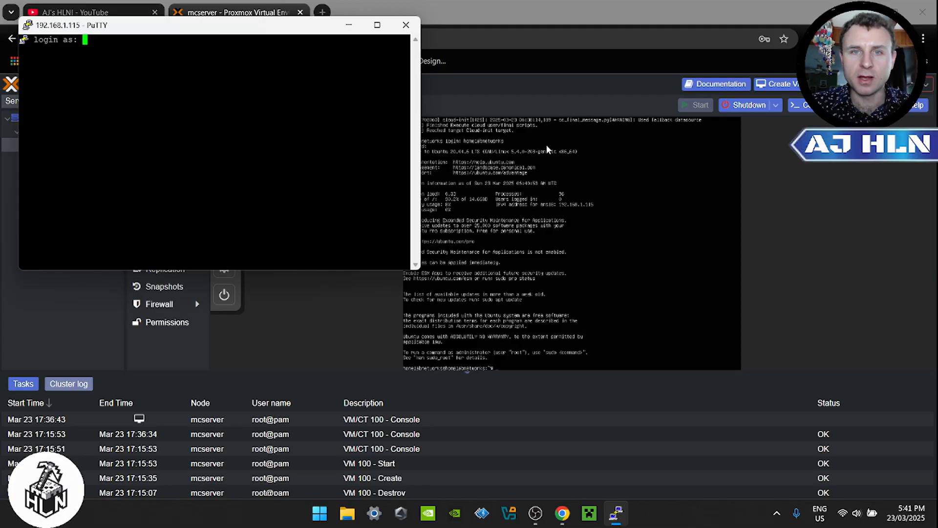
- Maximize PuTTY, log in to the VM, and run sudo apt update with the password
{"action": "left_click", "coordinate": [377, 25]}
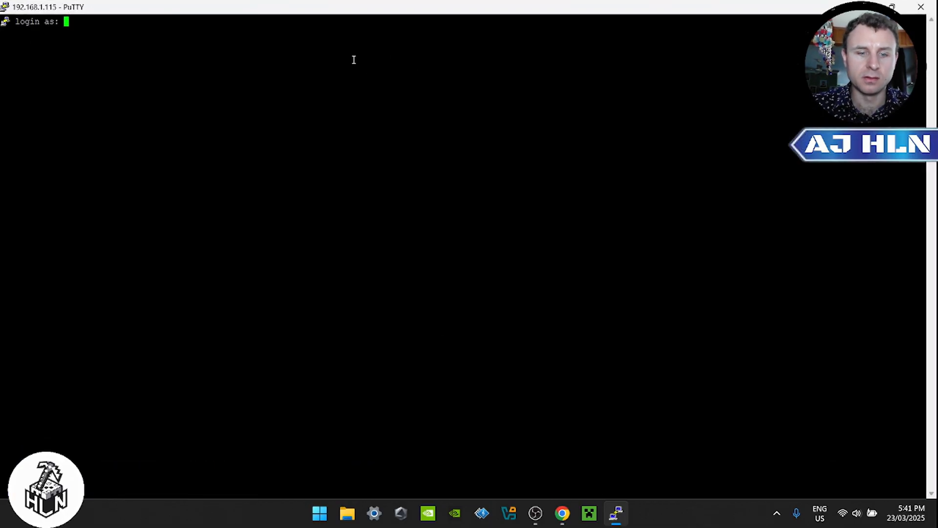
{"action": "type", "text": "homelabnetworks"}
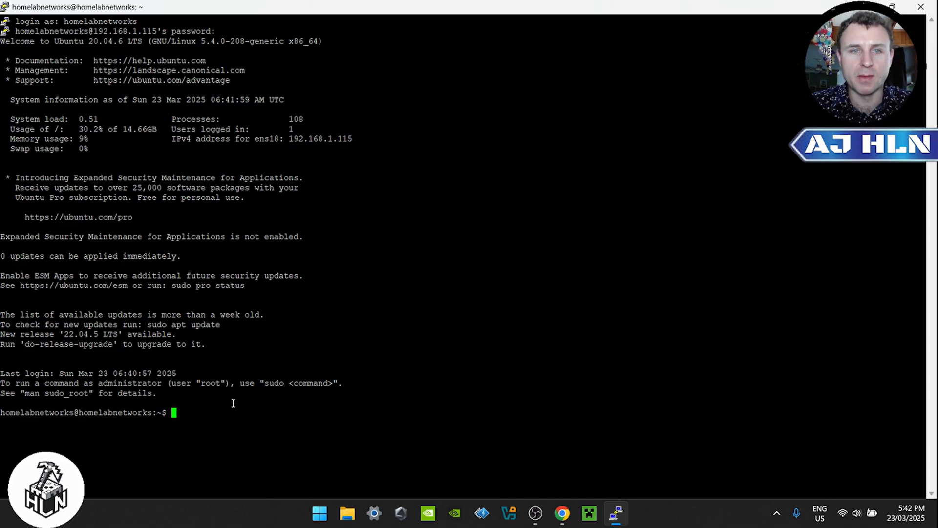
{"action": "type", "text": "sudo"}
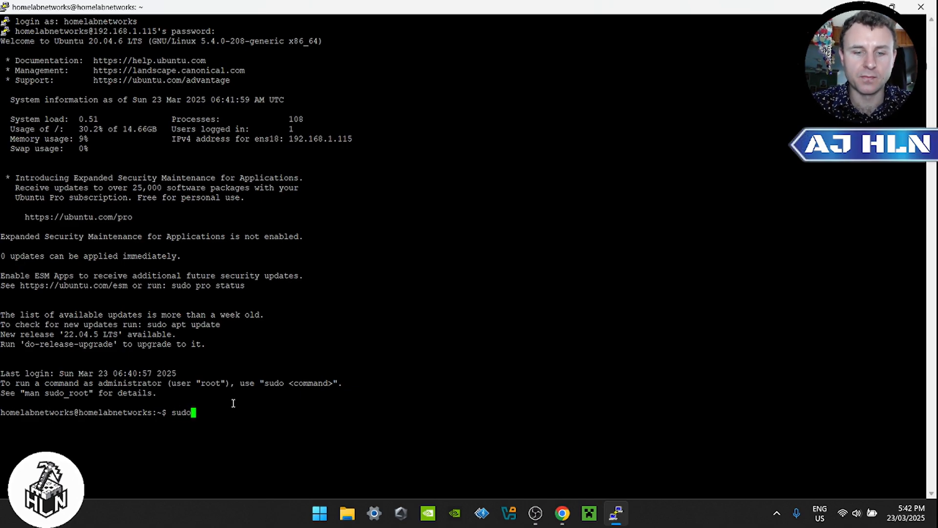
{"action": "type", "text": "apt update"}
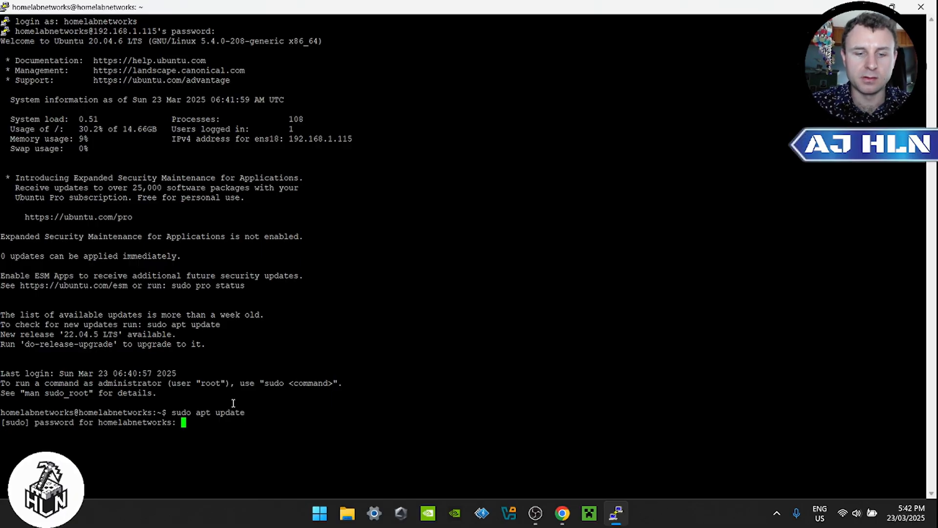
{"action": "key", "text": "Enter"}
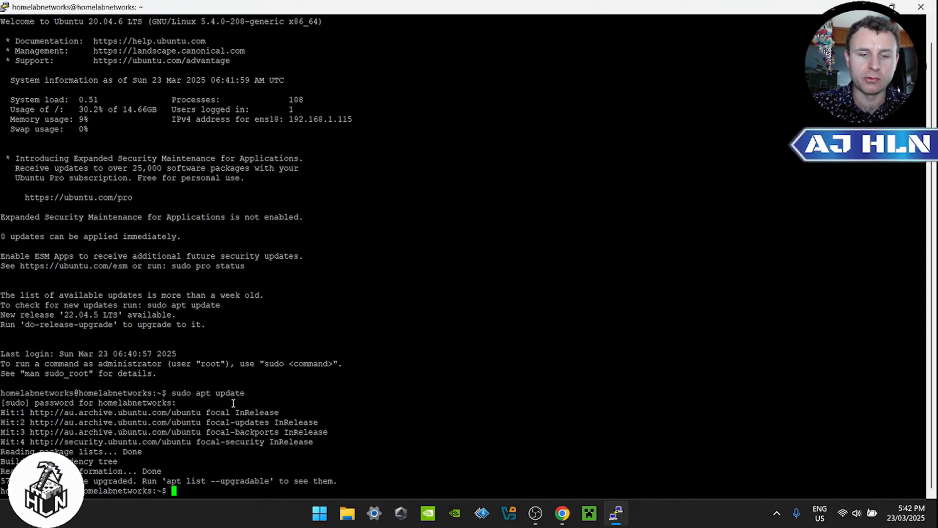
- Upgrade all installed VM packages with sudo apt upgrade, then clear the terminal
{"action": "type", "text": "sudo ap"}
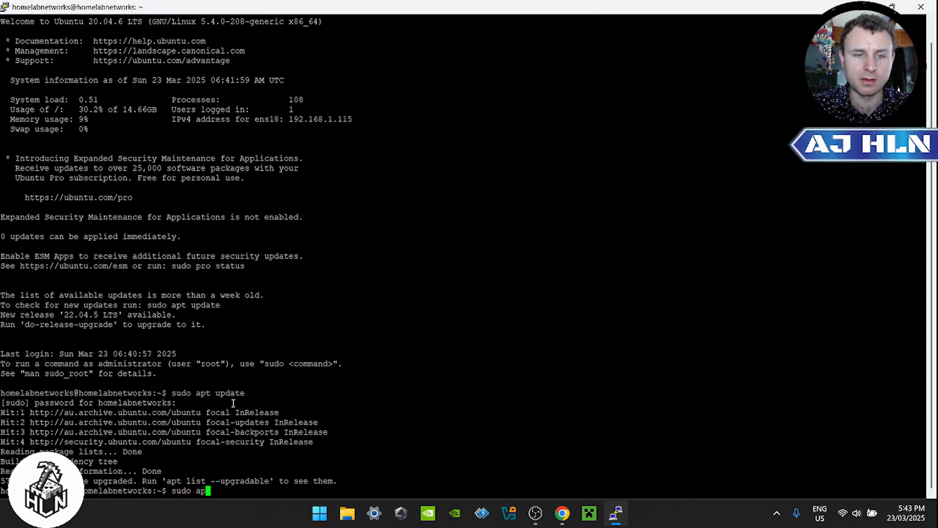
{"action": "type", "text": "upgrade -y"}
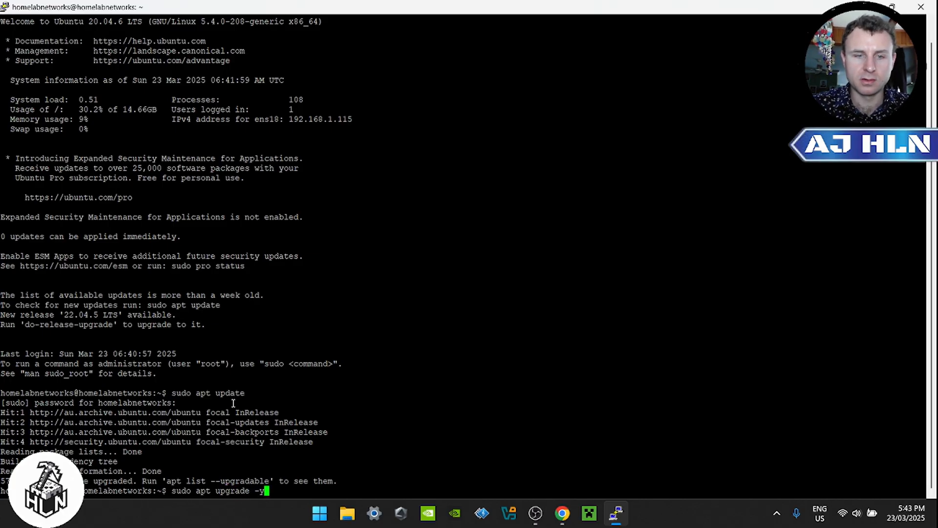
{"action": "key", "text": "Return"}
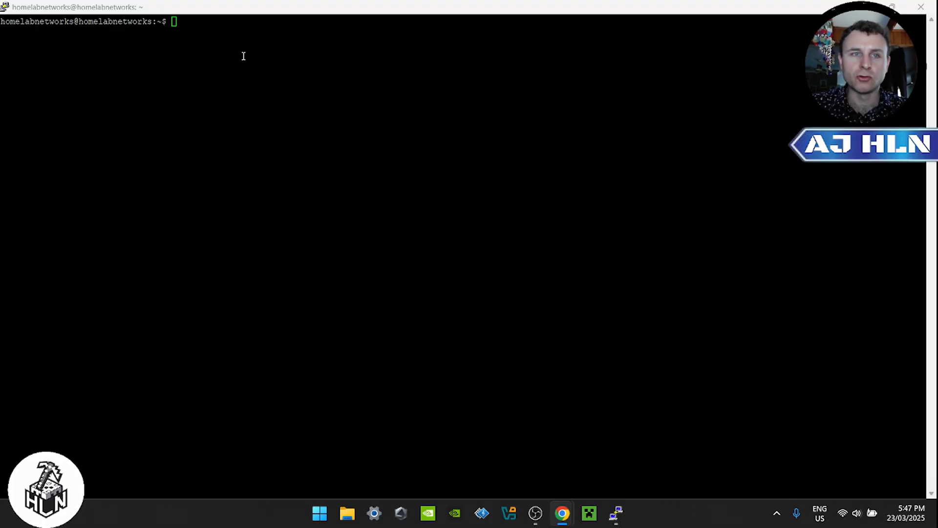
{"action": "mouse_move", "coordinate": [222, 28]}
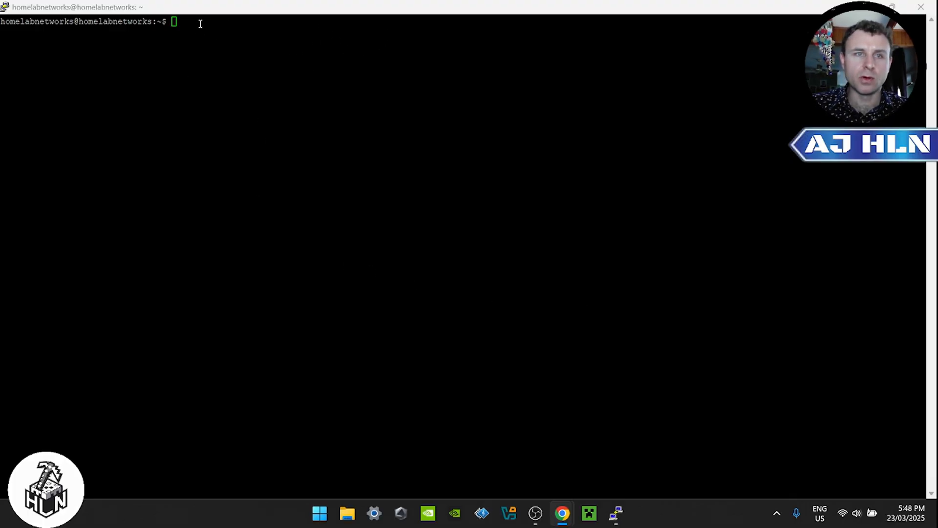
{"action": "type", "text": "sudo apt install apt-transport-https wget software-properties-common"}
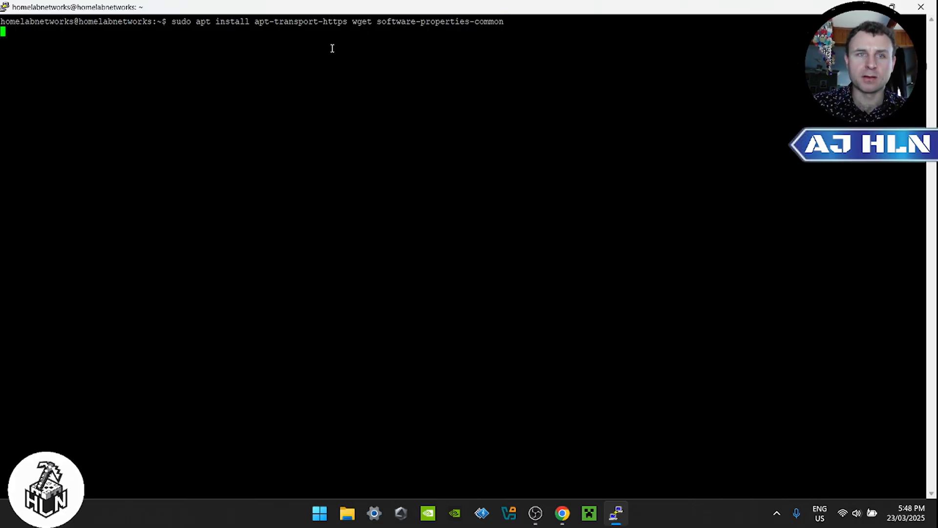
- Install apt-transport-https, wget and software-properties-common, answering y to continue
{"action": "key", "text": "Return"}
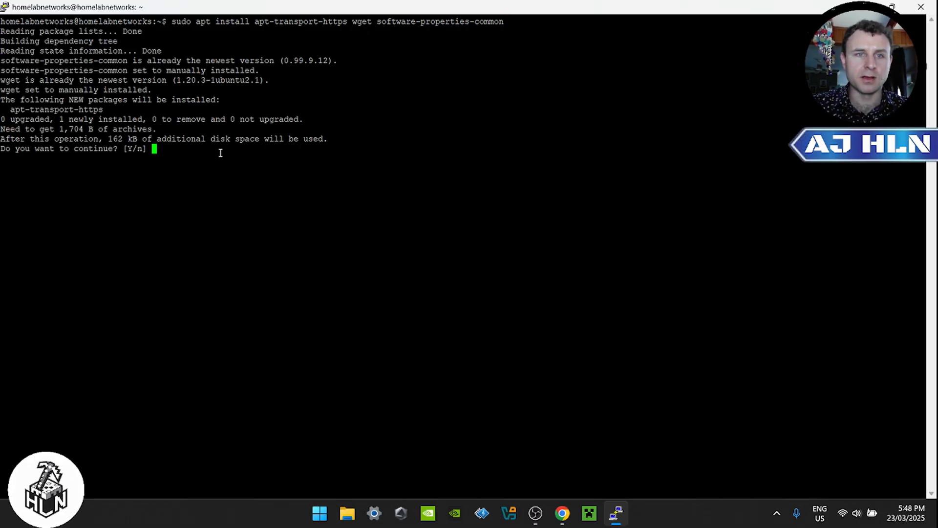
{"action": "type", "text": "y"}
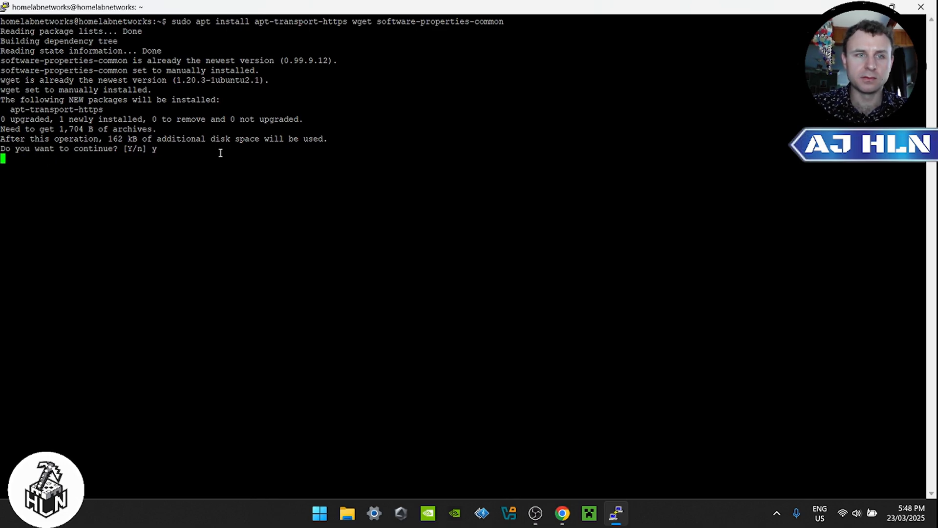
{"action": "key", "text": "enter"}
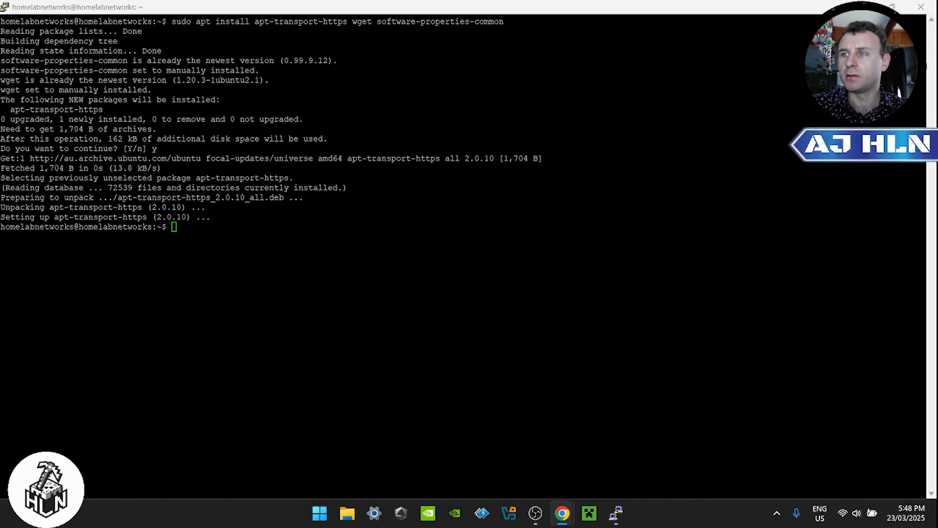
{"action": "type", "text": "wget -O - https://repo.jellyfin.org/ubuntu/jellyfin_team.gpg.key | sudo apt-key add -"}
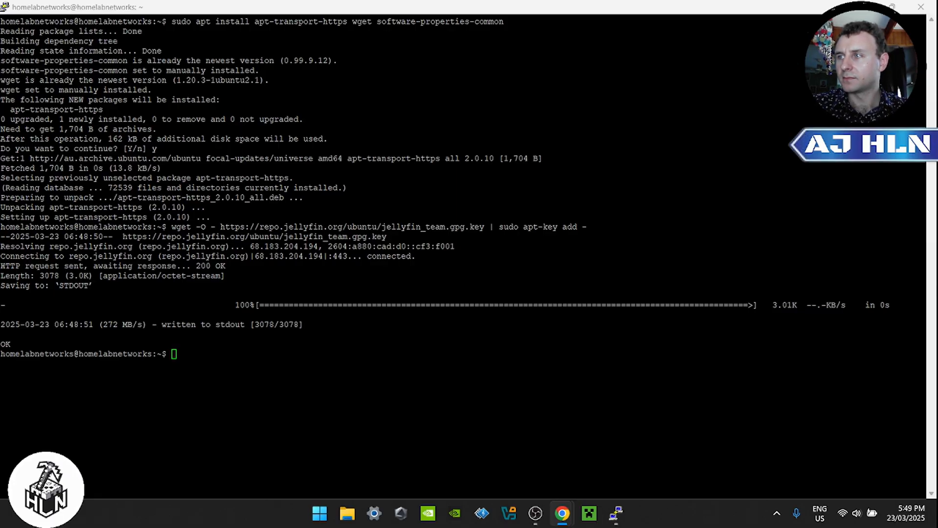
- Add the Jellyfin focal main repository to jellyfin.list and refresh with sudo apt update
{"action": "type", "text": "echo \"deb [arch=$( dpkg --print-architecture)] https://repo.jellyfin.org/ubuntu $( lsb_release -c -s) main\" | sudo tee /etc/apt/sources.list.d/jellyfin.list"}
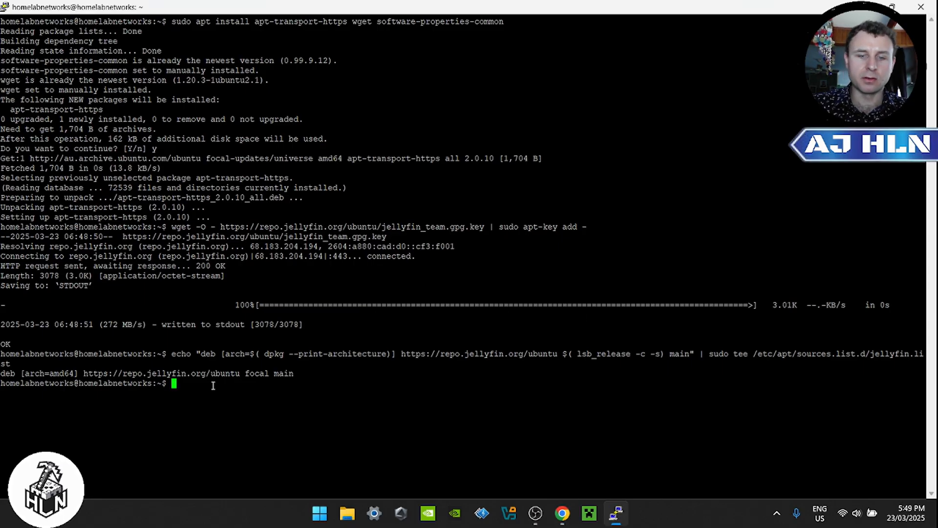
{"action": "type", "text": "sudo"}
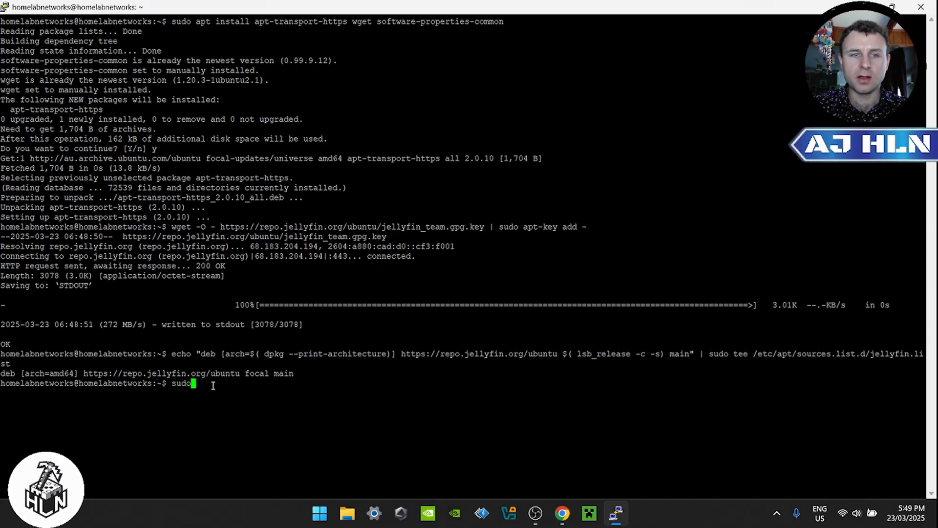
{"action": "type", "text": "apt update"}
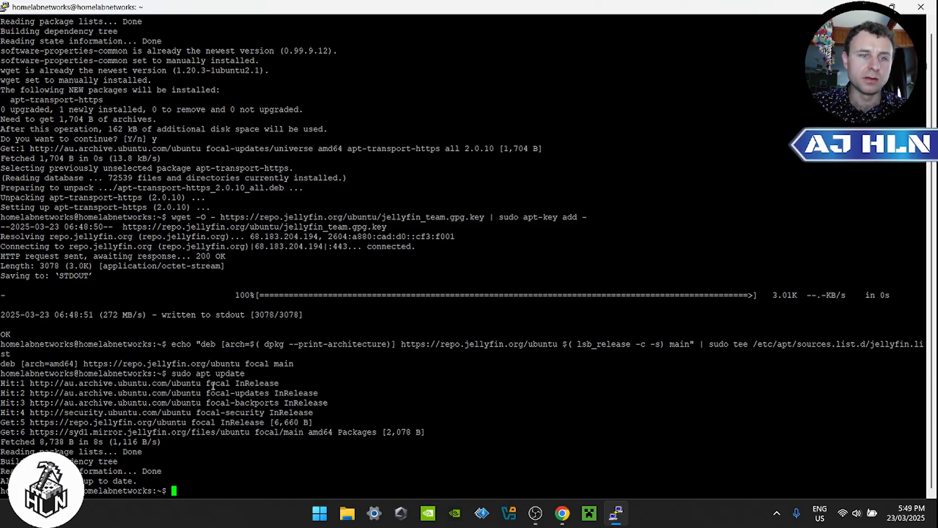
- Install the jellyfin package with sudo apt install jellyfin, confirming with y
{"action": "type", "text": "sudo"}
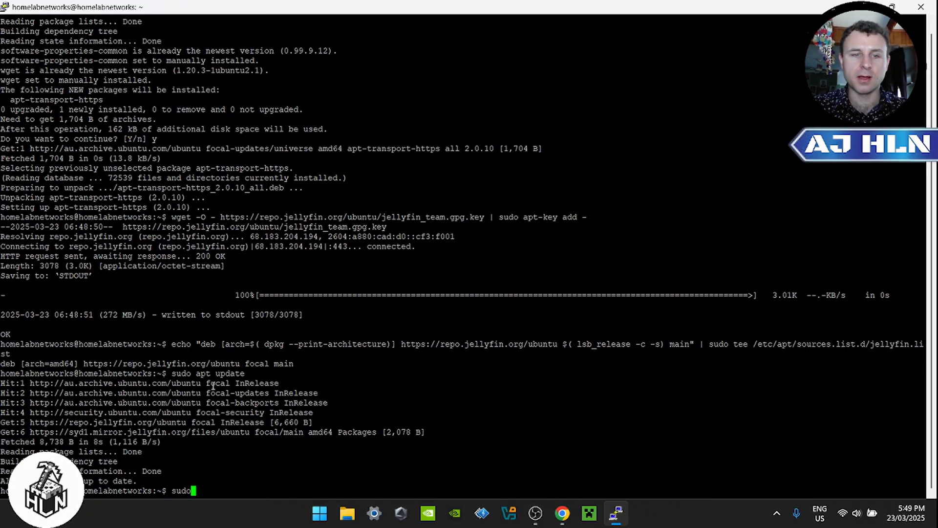
{"action": "type", "text": "apt inst"}
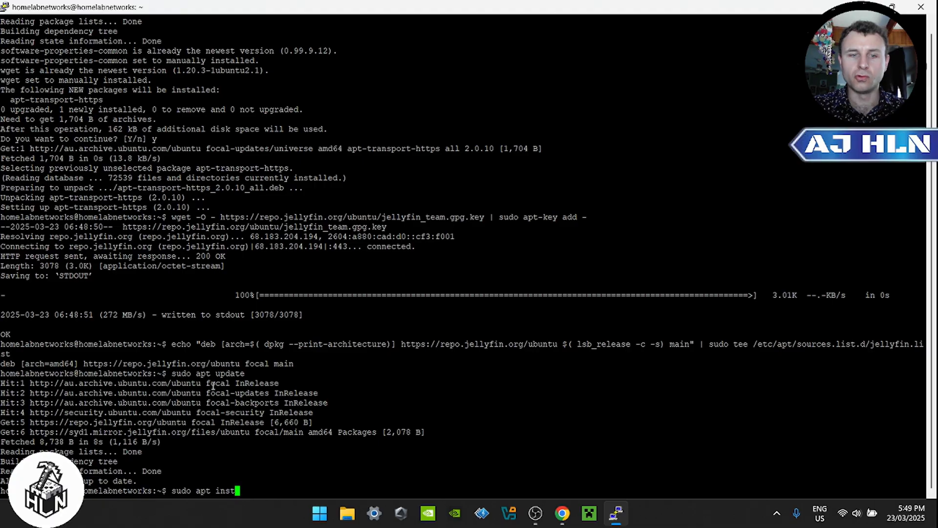
{"action": "type", "text": "a;; j"}
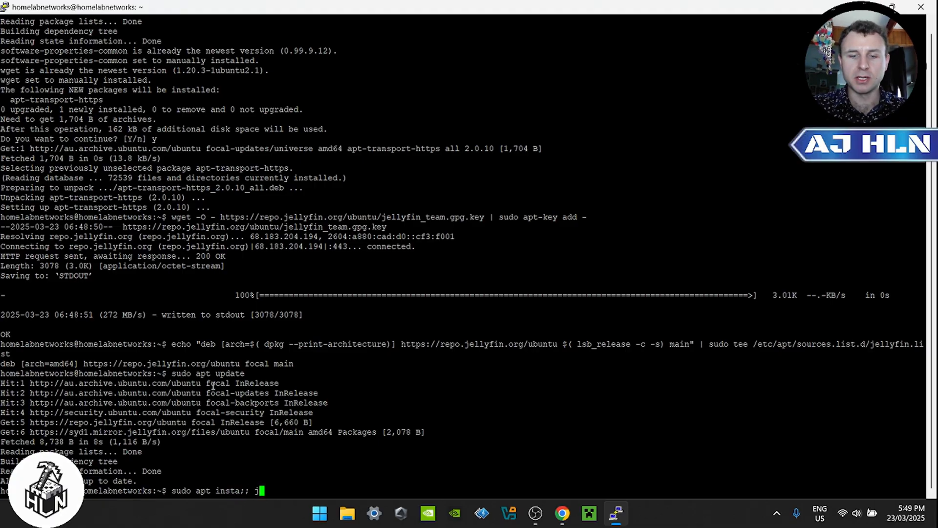
{"action": "type", "text": "jellfin"}
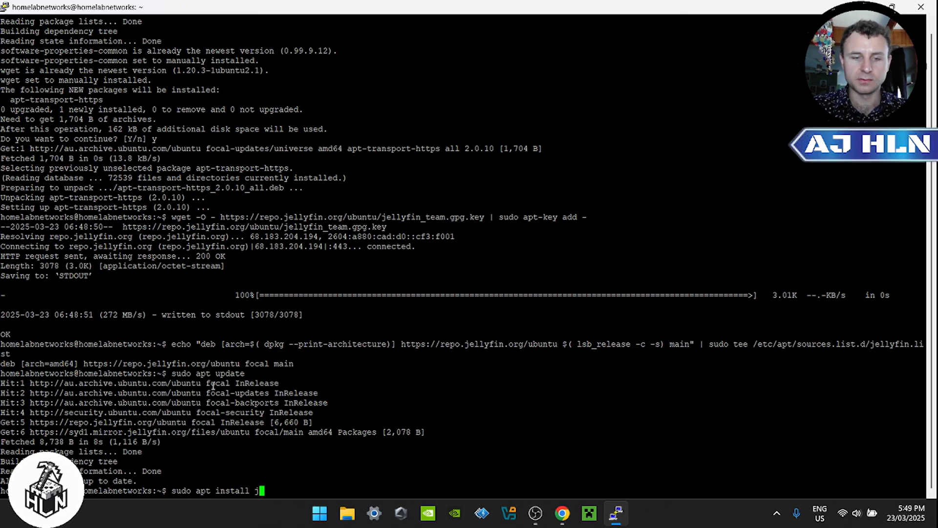
{"action": "type", "text": "ellf"}
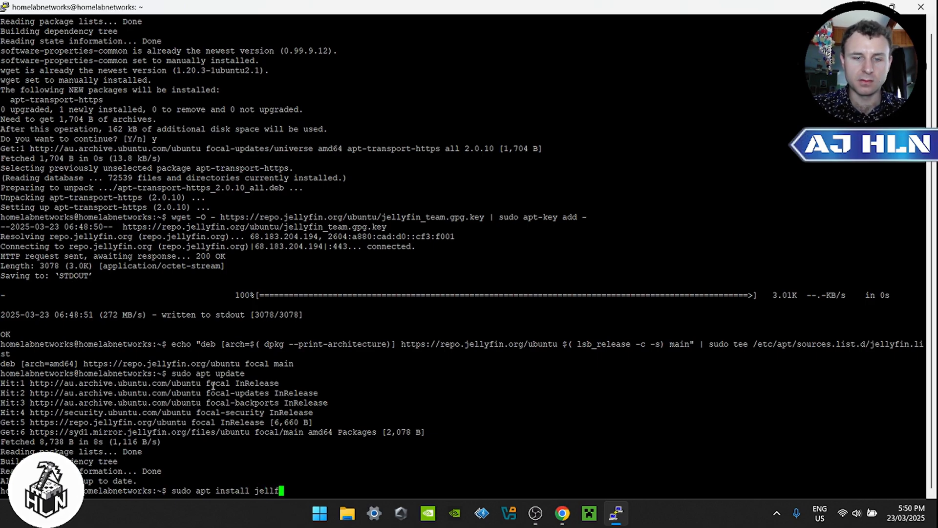
{"action": "key", "text": "Backspace"}
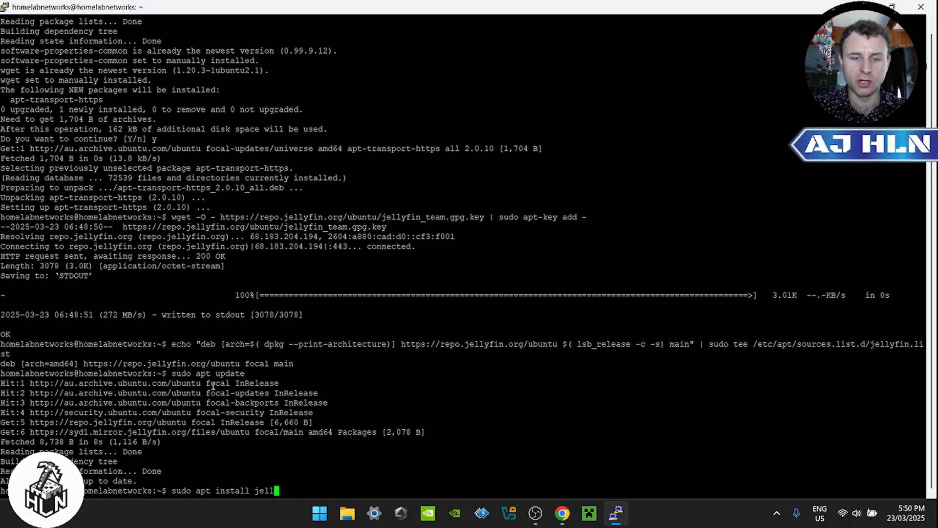
{"action": "type", "text": "y"}
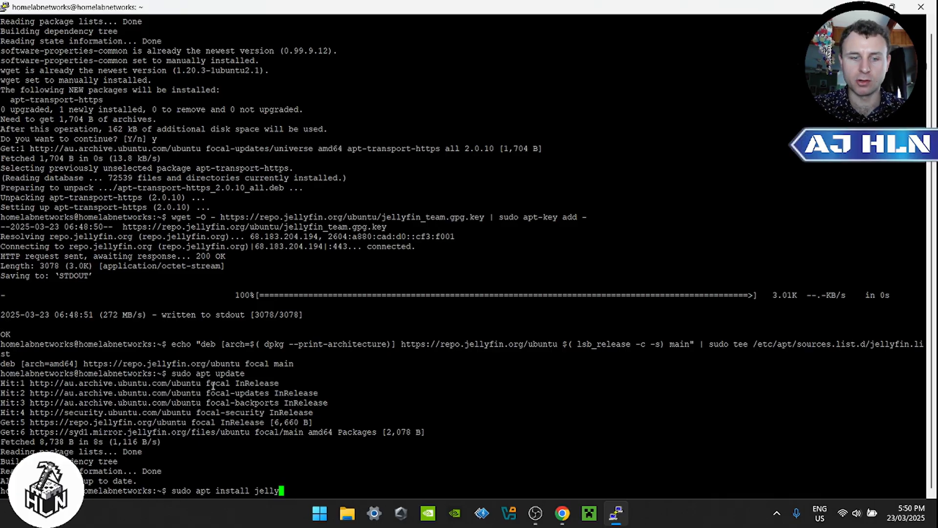
{"action": "type", "text": "fin"}
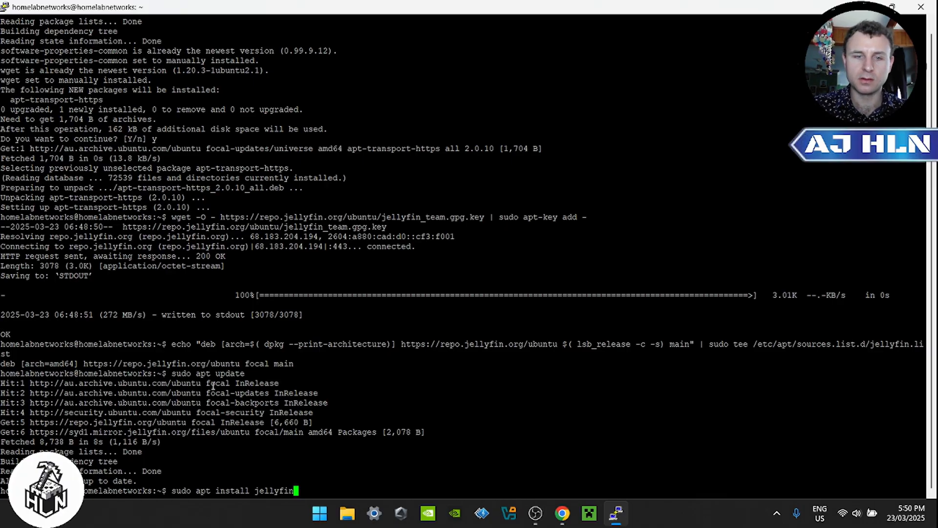
{"action": "key", "text": "Return"}
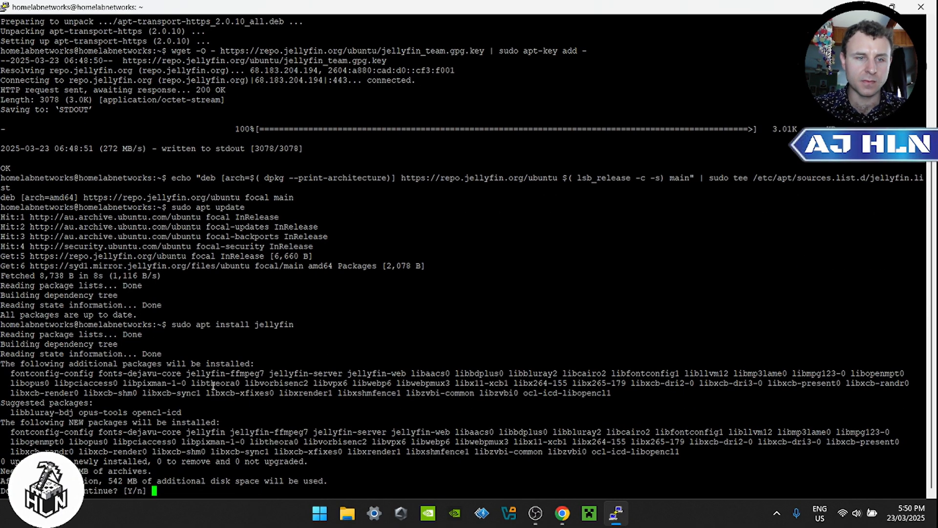
{"action": "type", "text": "y"}
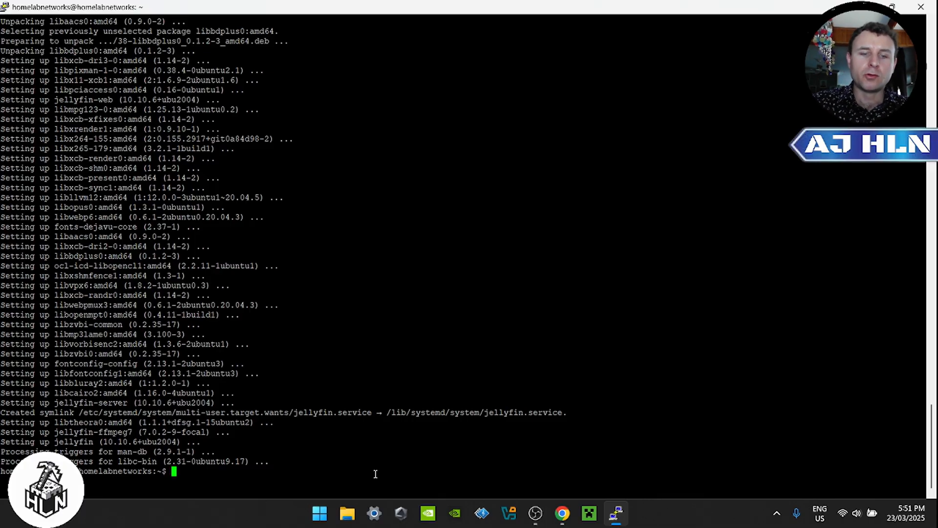
- Start the Jellyfin service with sudo systemctl start jellyfin
{"action": "type", "text": "sudo"}
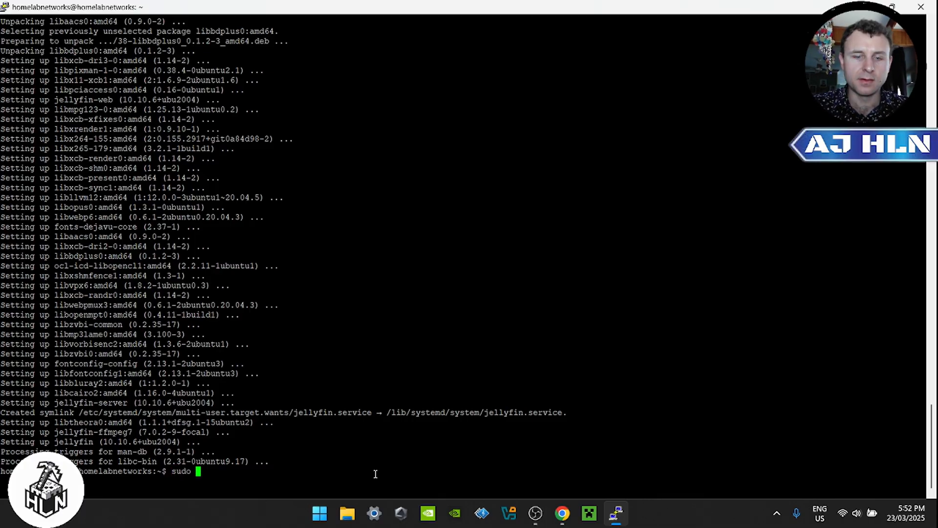
{"action": "type", "text": "system"}
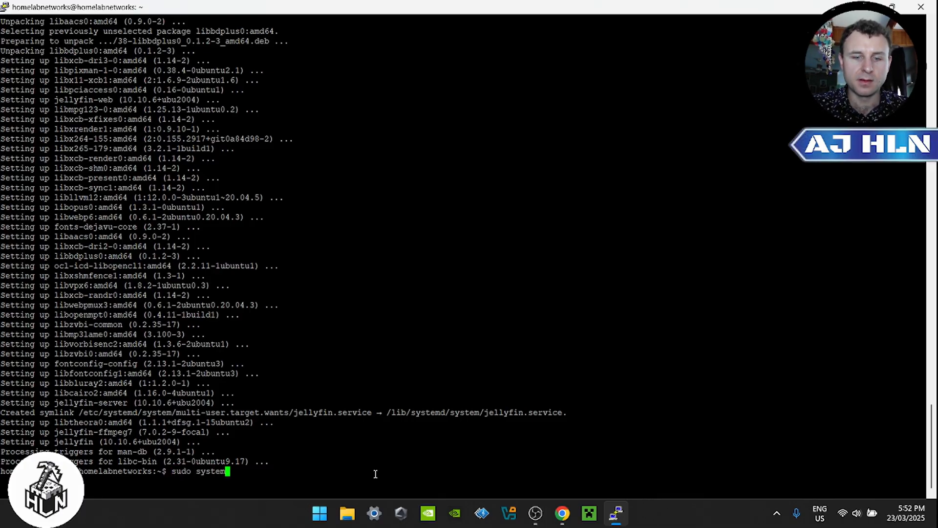
{"action": "type", "text": "ctl start"}
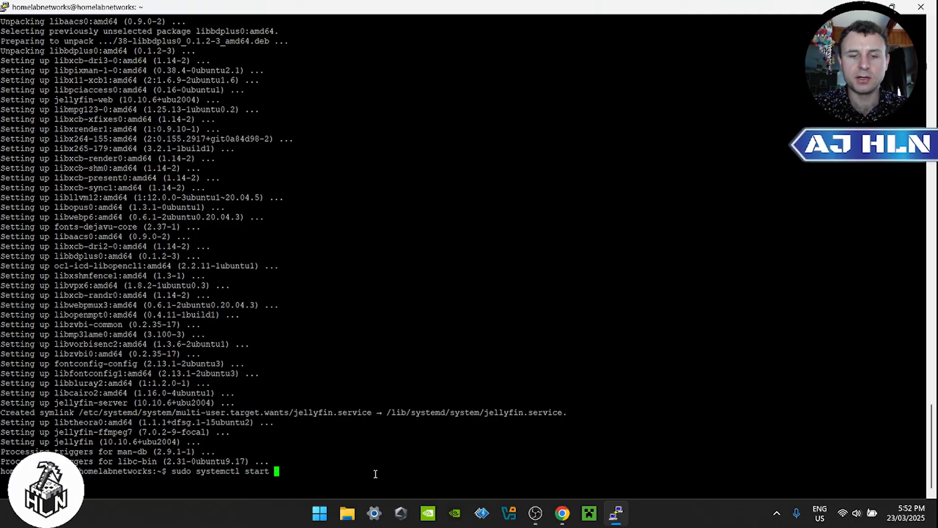
{"action": "type", "text": "jelly"}
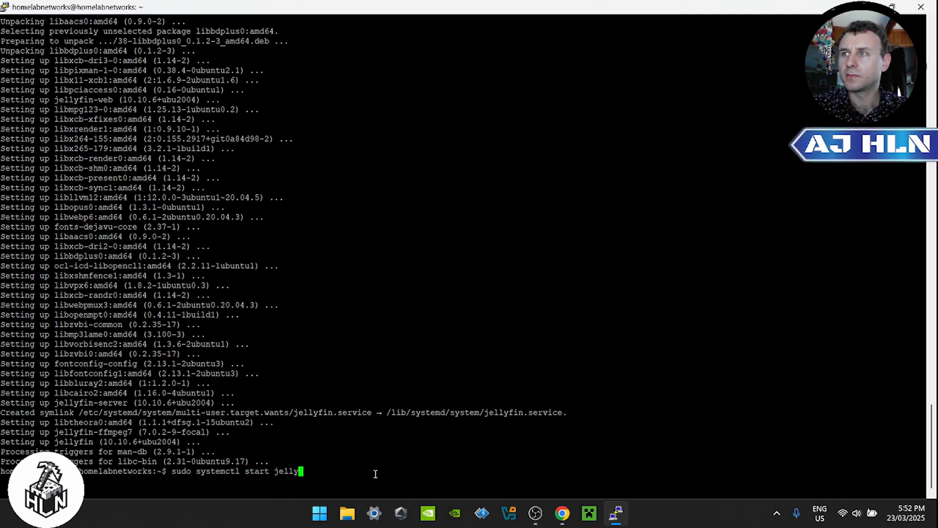
{"action": "type", "text": "fin"}
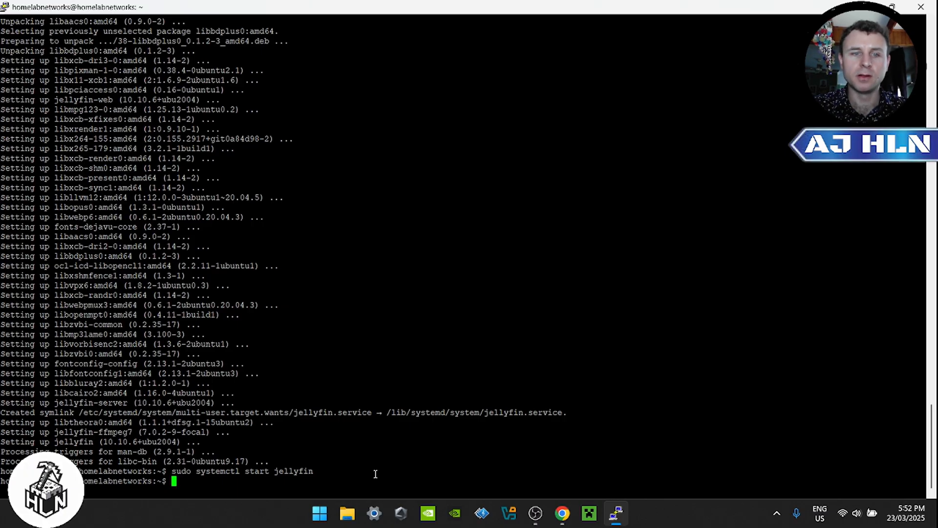
- Enable Jellyfin to launch at boot with sudo systemctl enable jellyfin
{"action": "type", "text": "sudo s"}
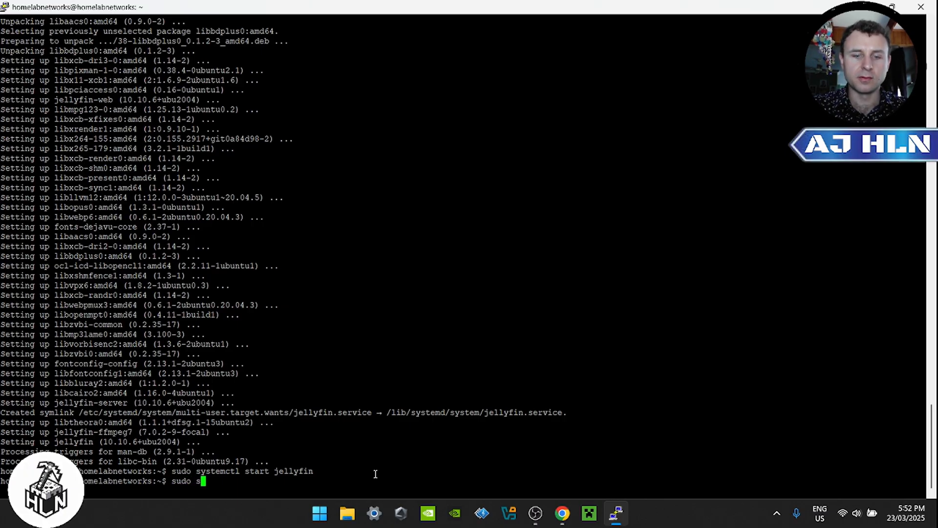
{"action": "type", "text": "ystemctl"}
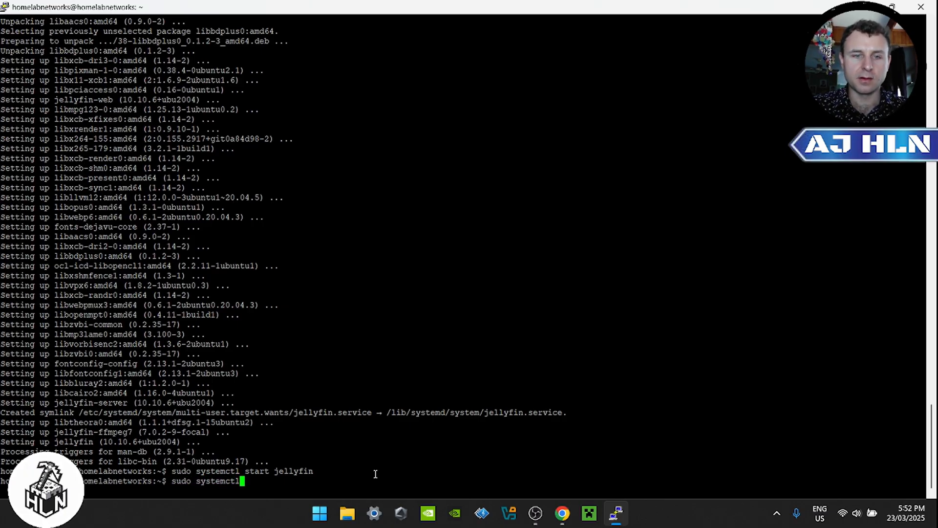
{"action": "type", "text": "enable"}
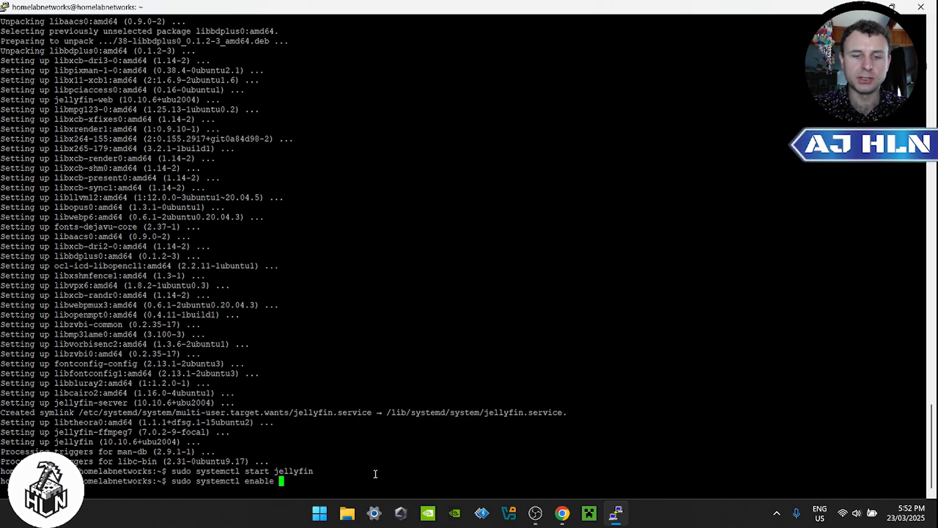
{"action": "type", "text": "jelly"}
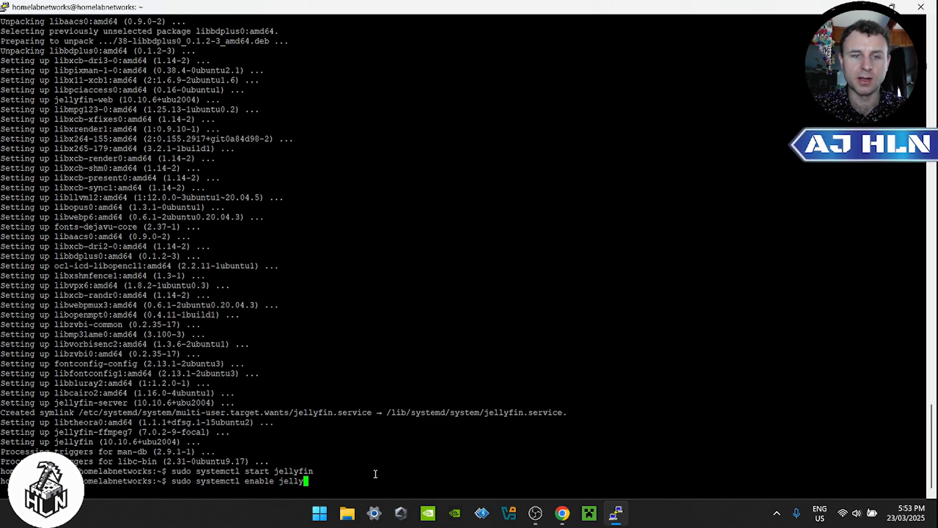
{"action": "type", "text": "n"}
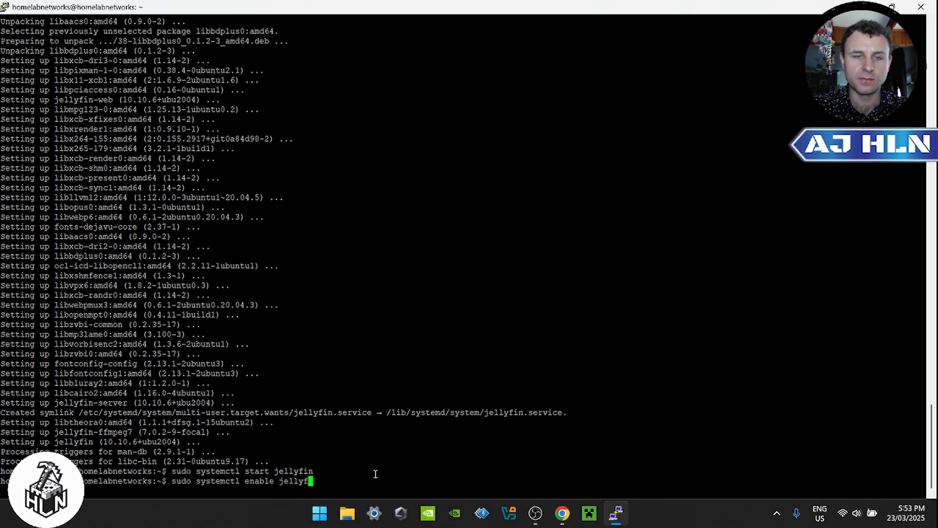
{"action": "type", "text": "in"}
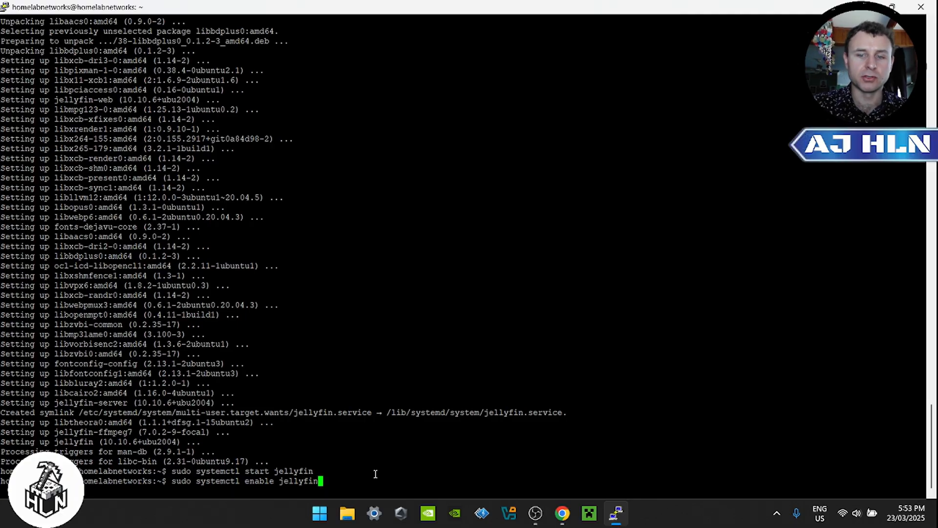
{"action": "key", "text": "Return"}
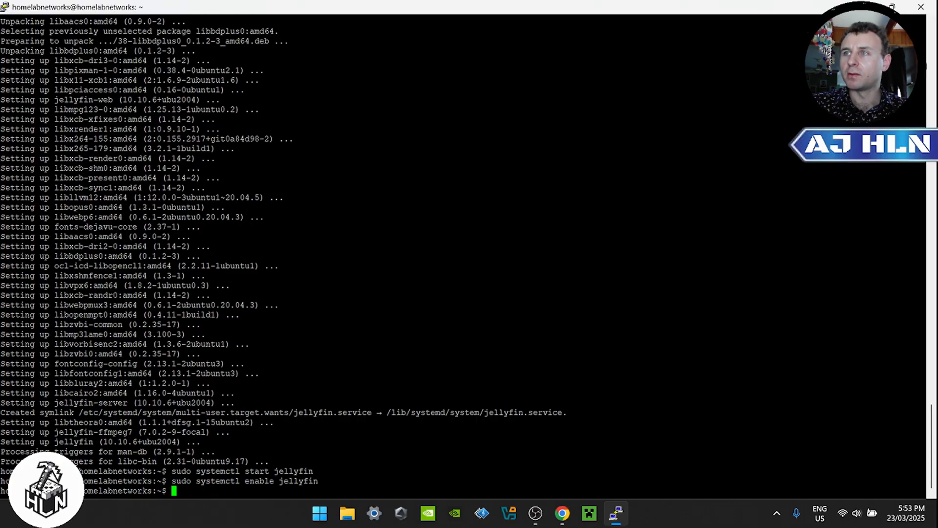
{"action": "left_click", "coordinate": [561, 513]}
{"action": "type", "text": "http://192.168.1.115"}
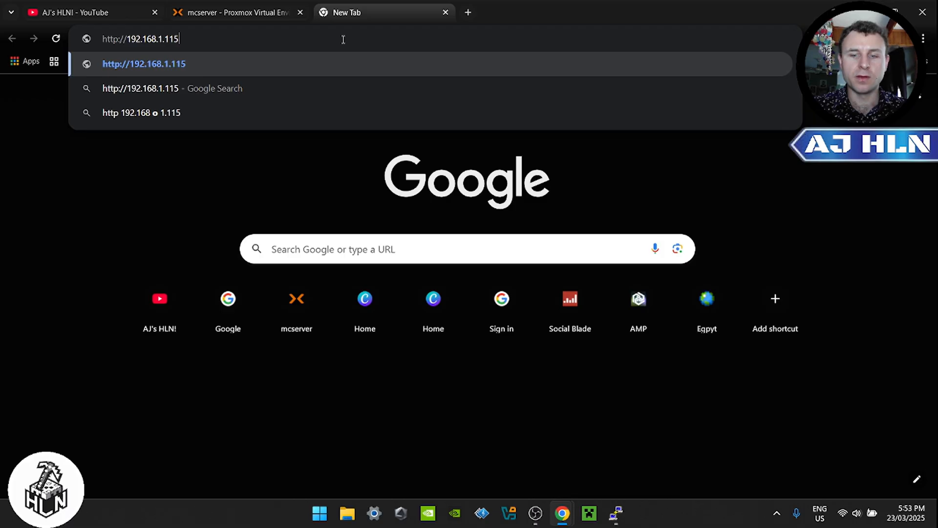
{"action": "type", "text": ":"}
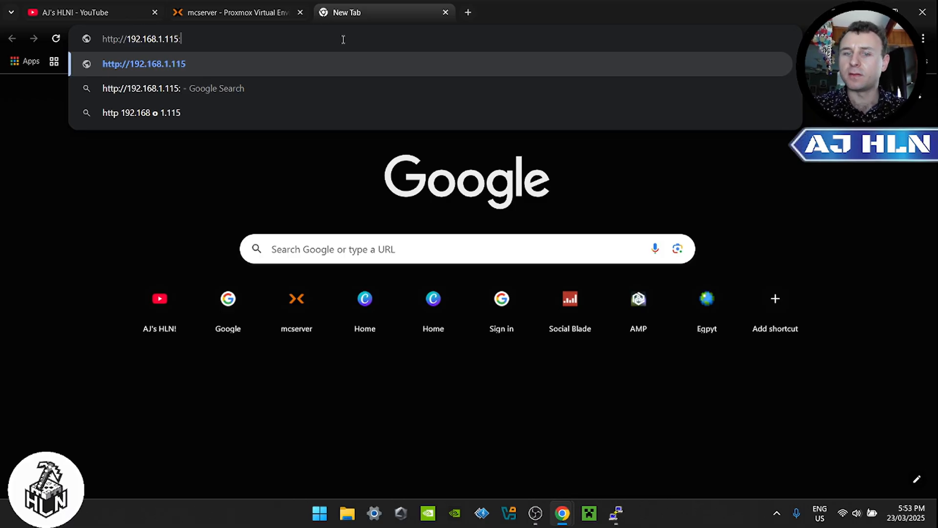
{"action": "type", "text": "8096"}
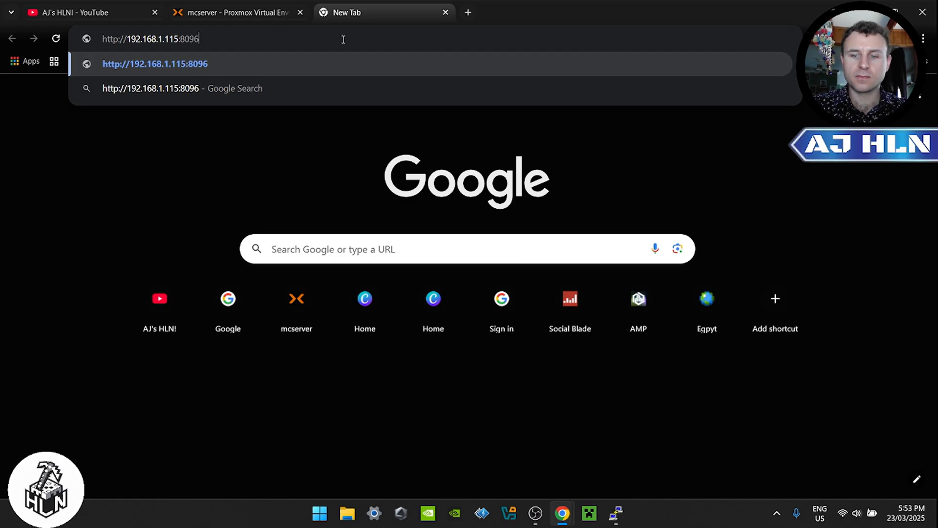
{"action": "key", "text": "Enter"}
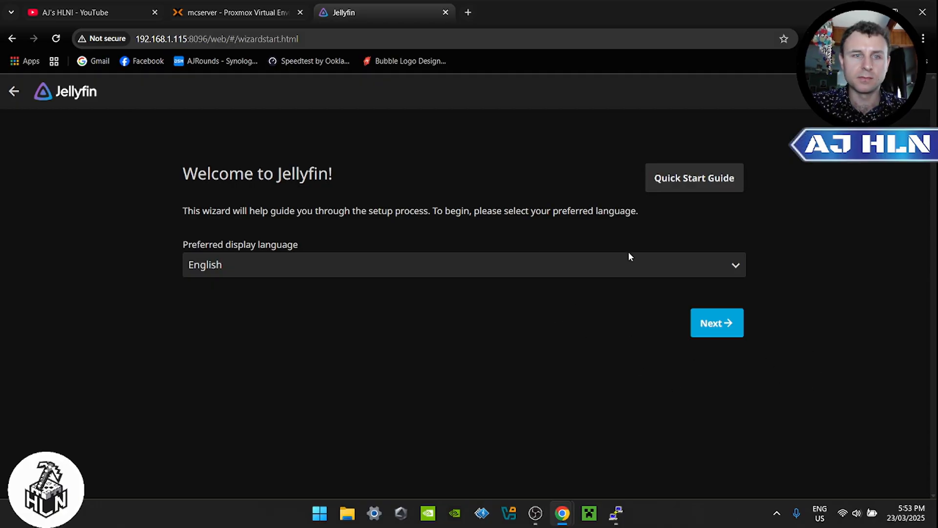
- Keep English, create admin user homelab with a password, and proceed through the wizard
{"action": "left_click", "coordinate": [716, 323]}
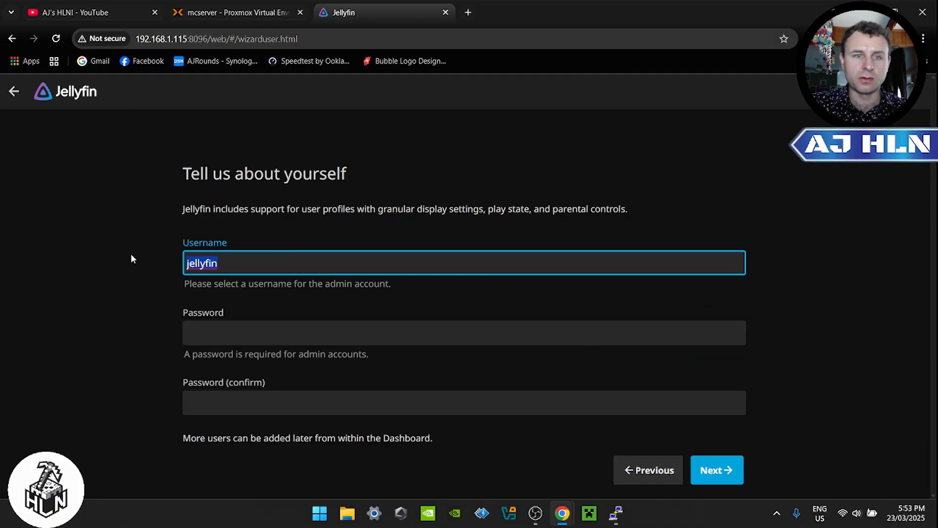
{"action": "type", "text": "homelab"}
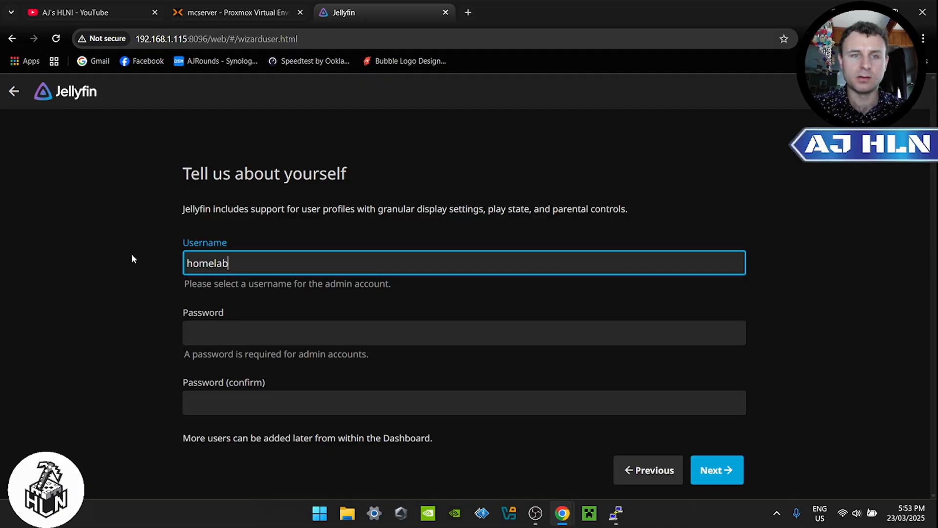
{"action": "type", "text": "networ"}
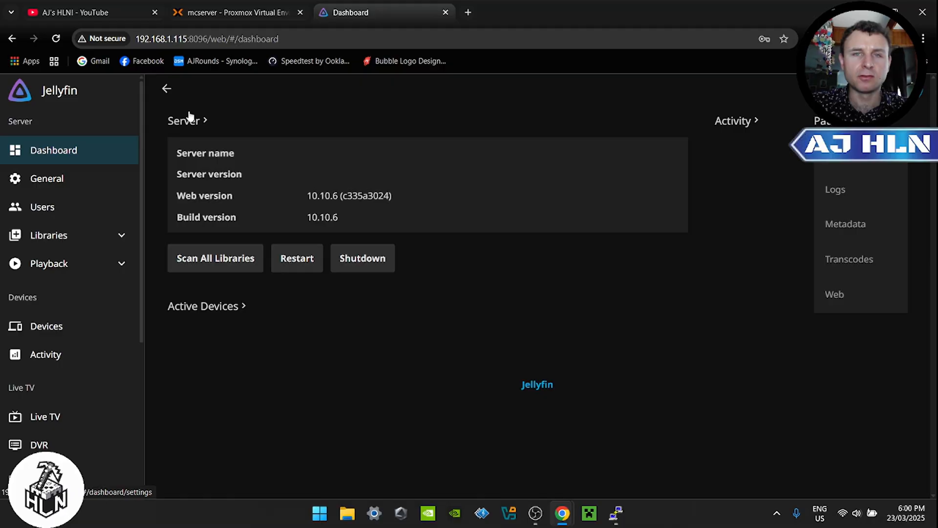
{"action": "scroll", "scroll_direction": "down", "scroll_amount": 3}
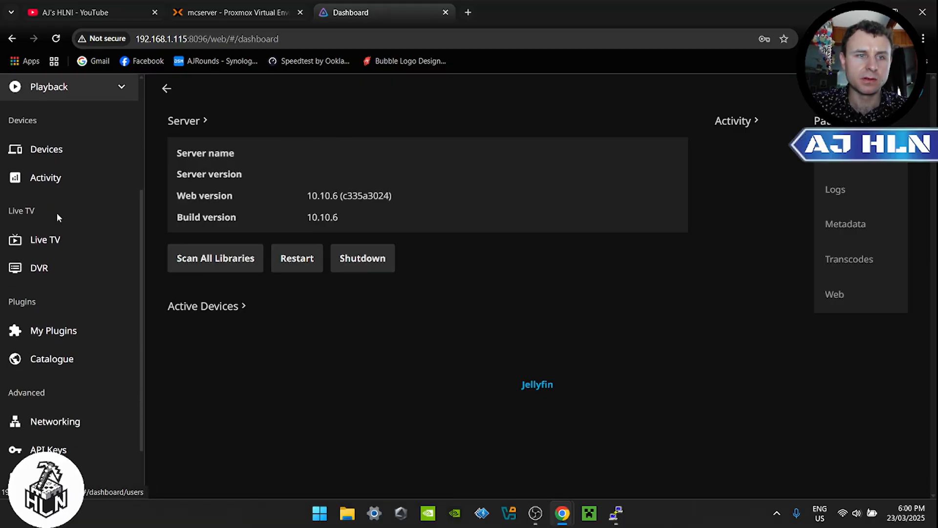